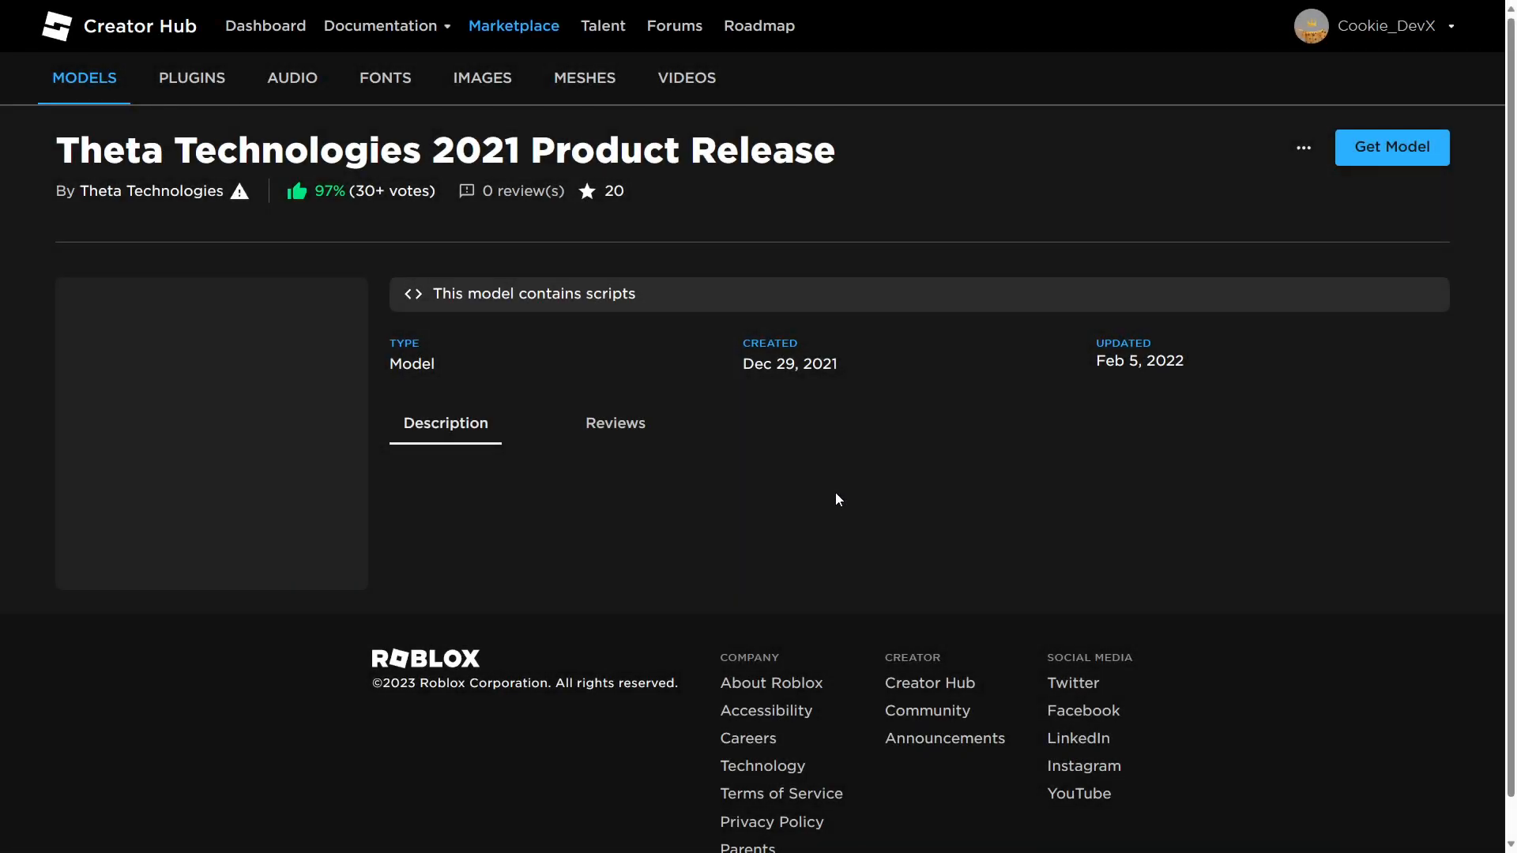
- Get the Theta Technologies 2021 Product Release model into your Creator Hub inventory
left_click_drag(242, 150, 614, 191)
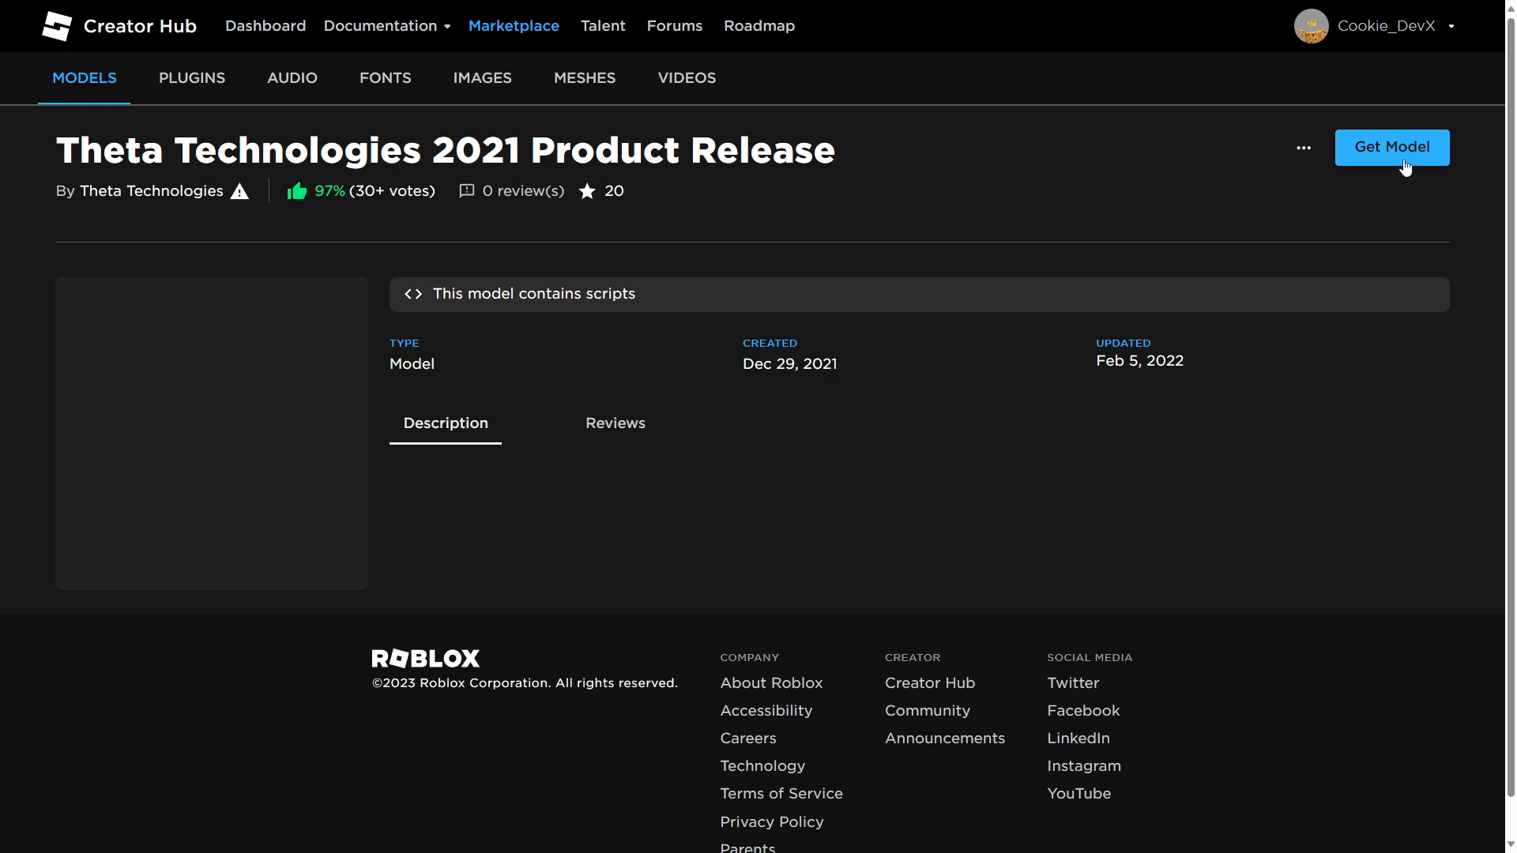
left_click(1391, 147)
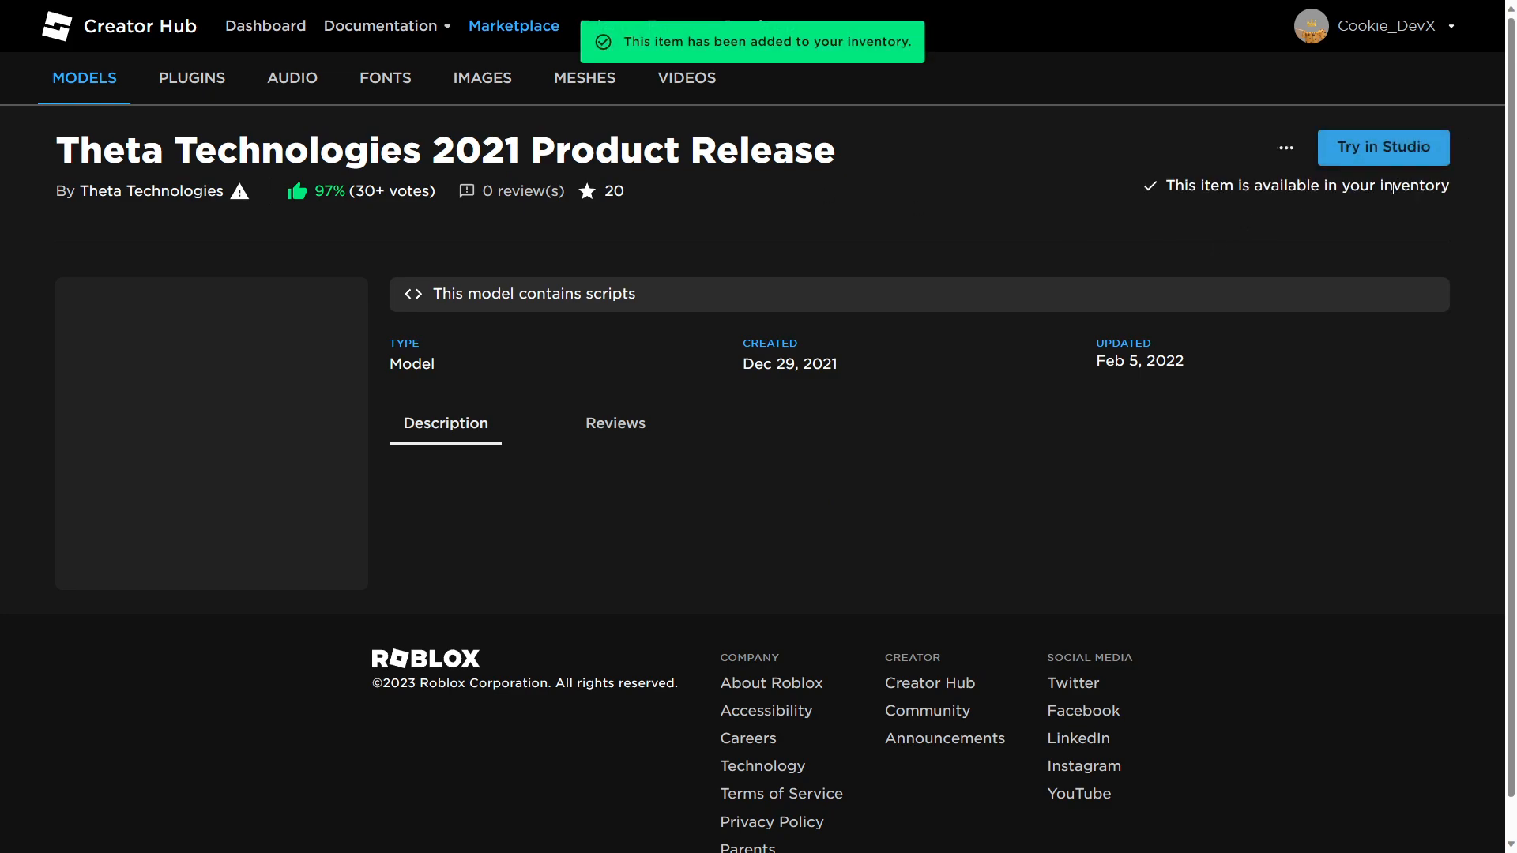
left_click(1381, 147)
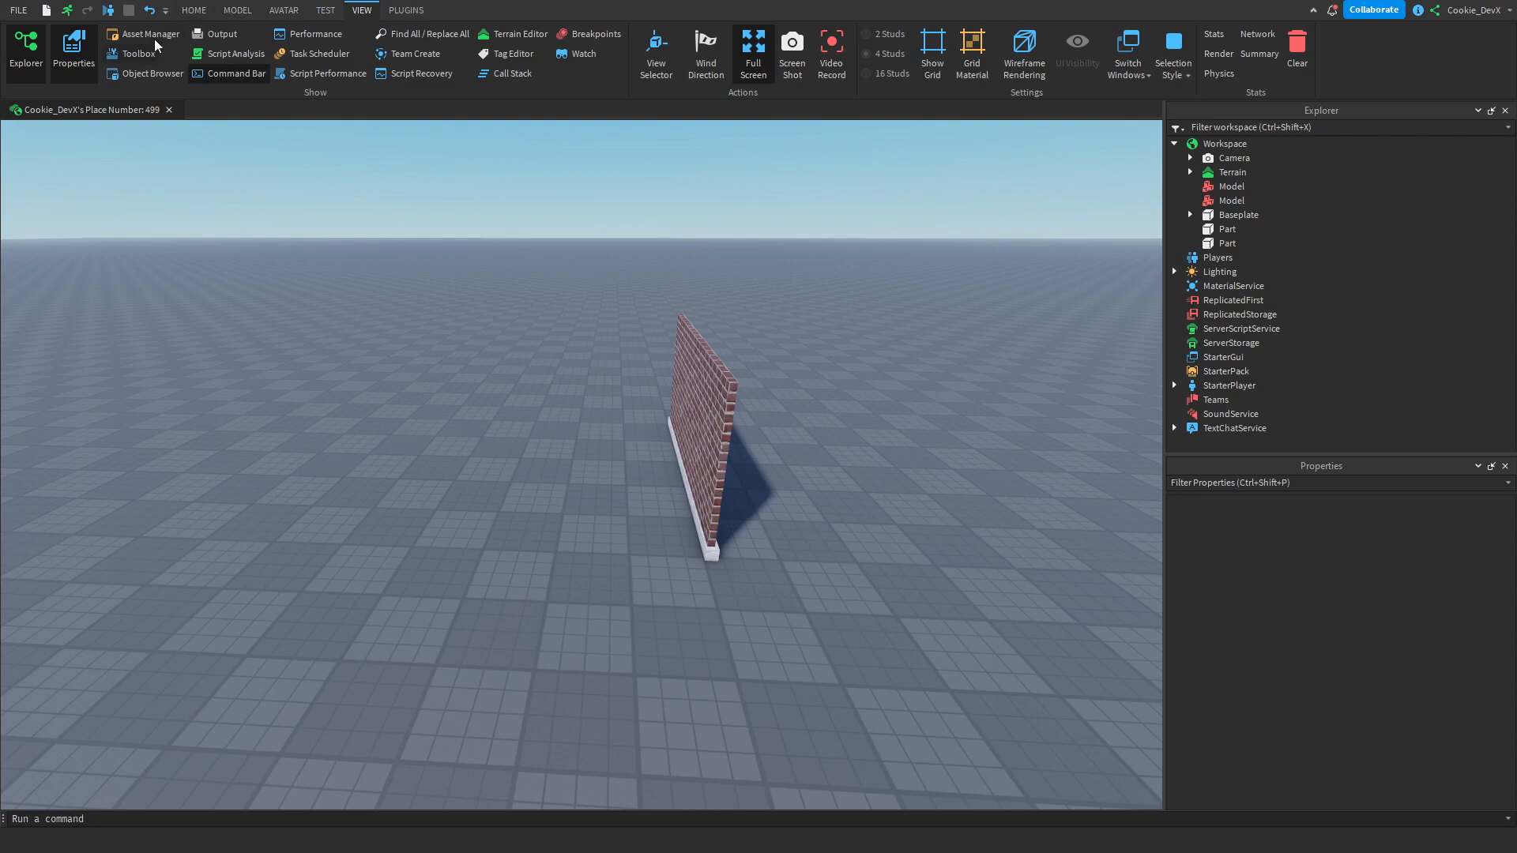
- Insert the Theta Technologies model from My Models and select the video security system folder for removal
left_click(136, 53)
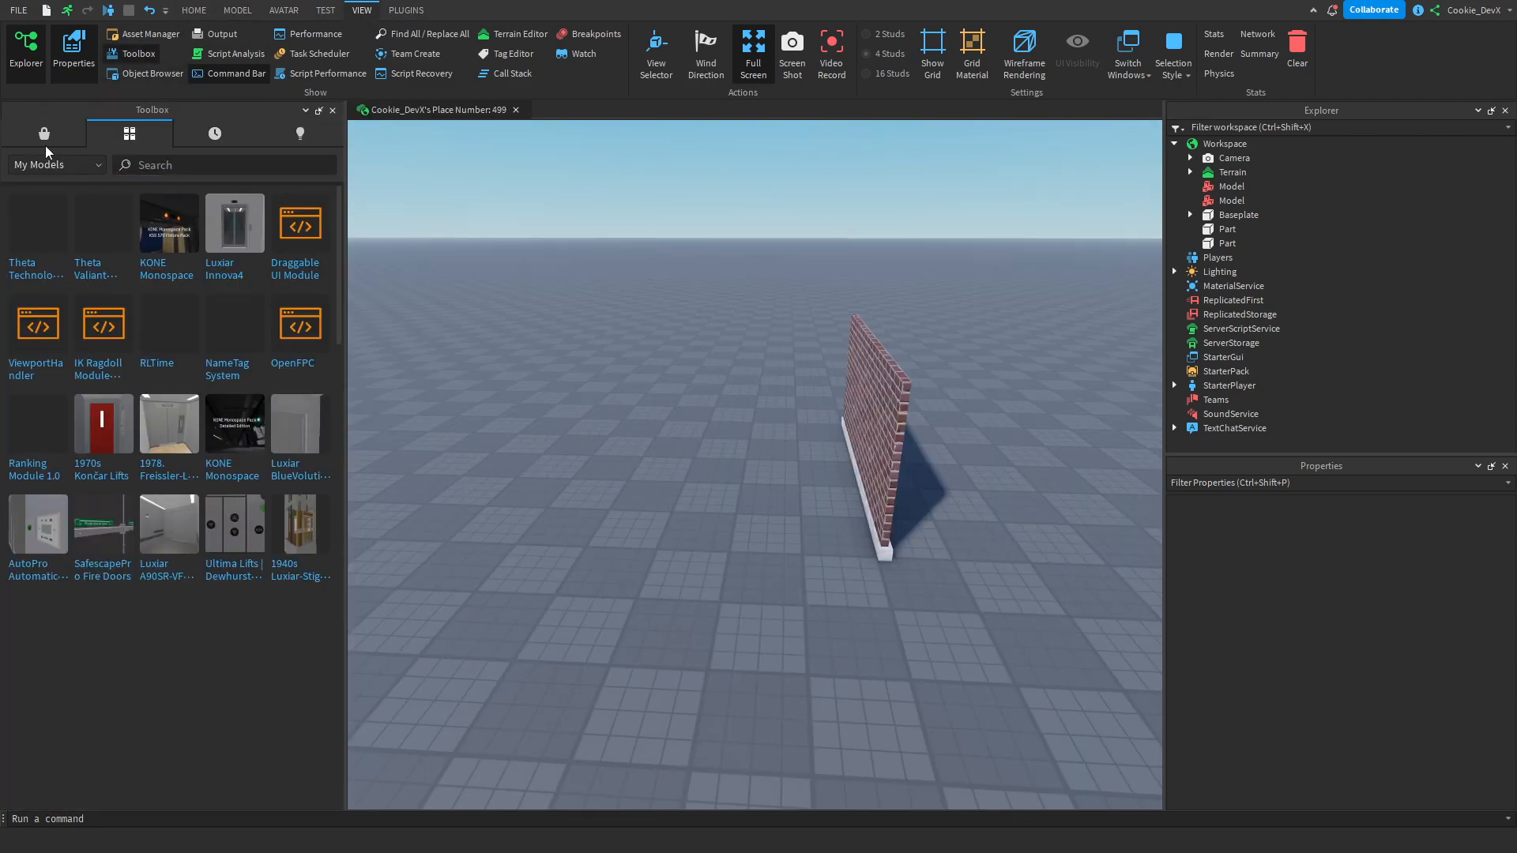
scroll("down", 3)
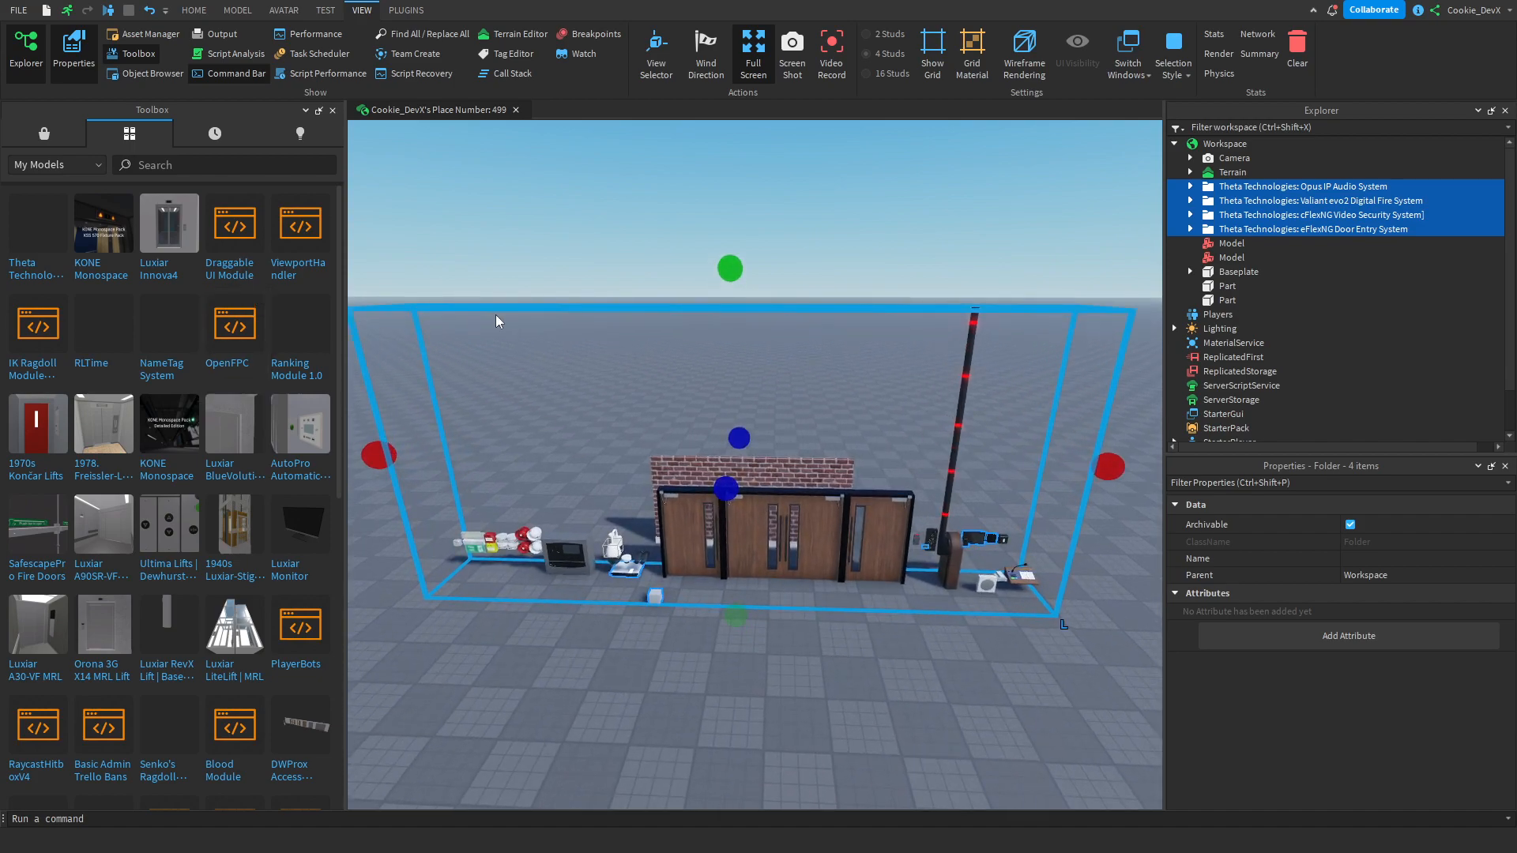
left_click(1316, 229)
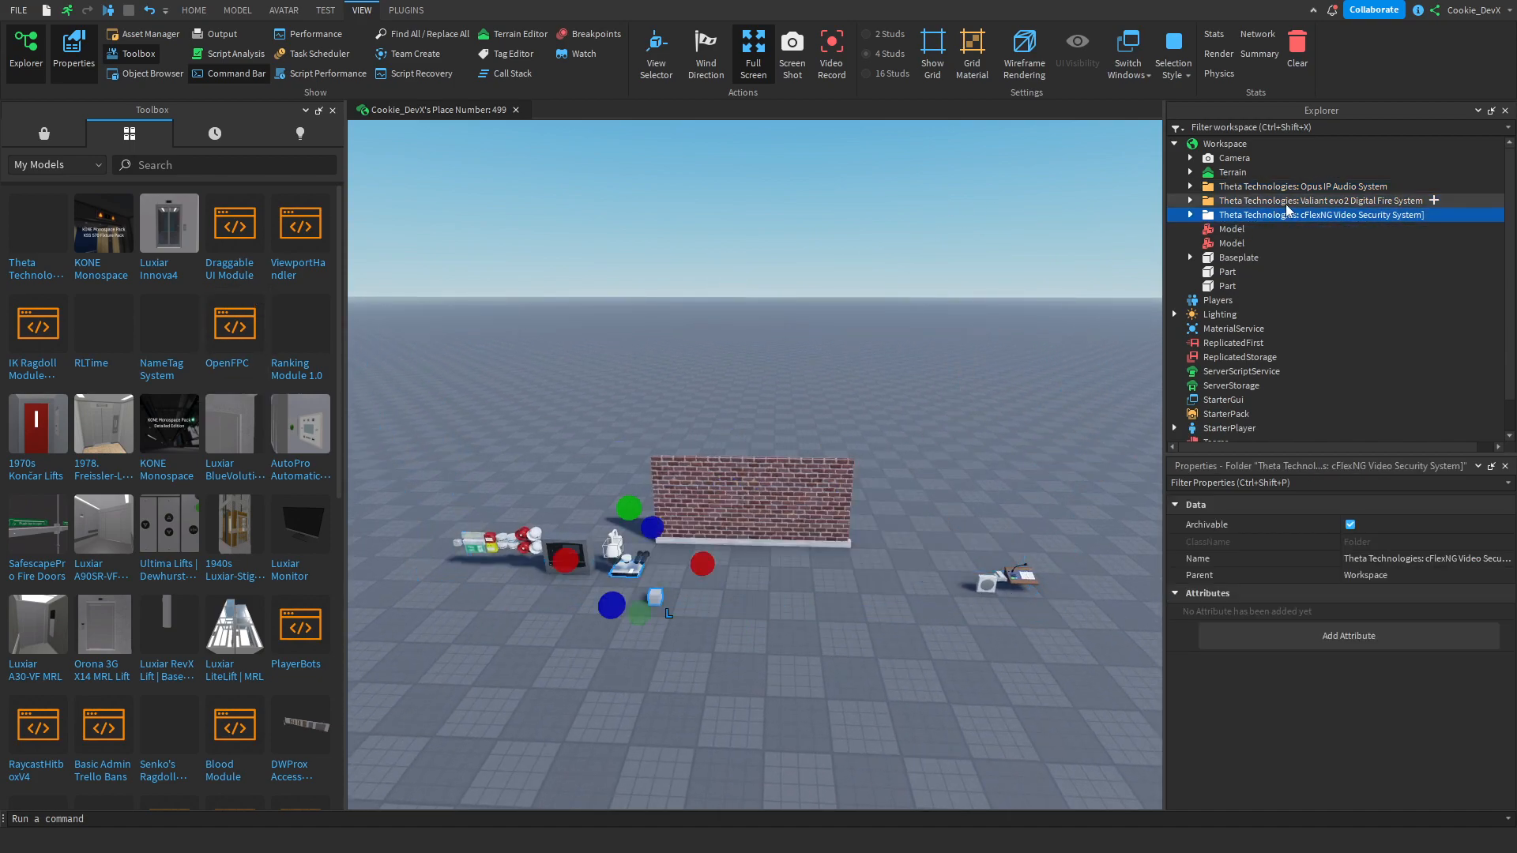
left_click(1302, 186)
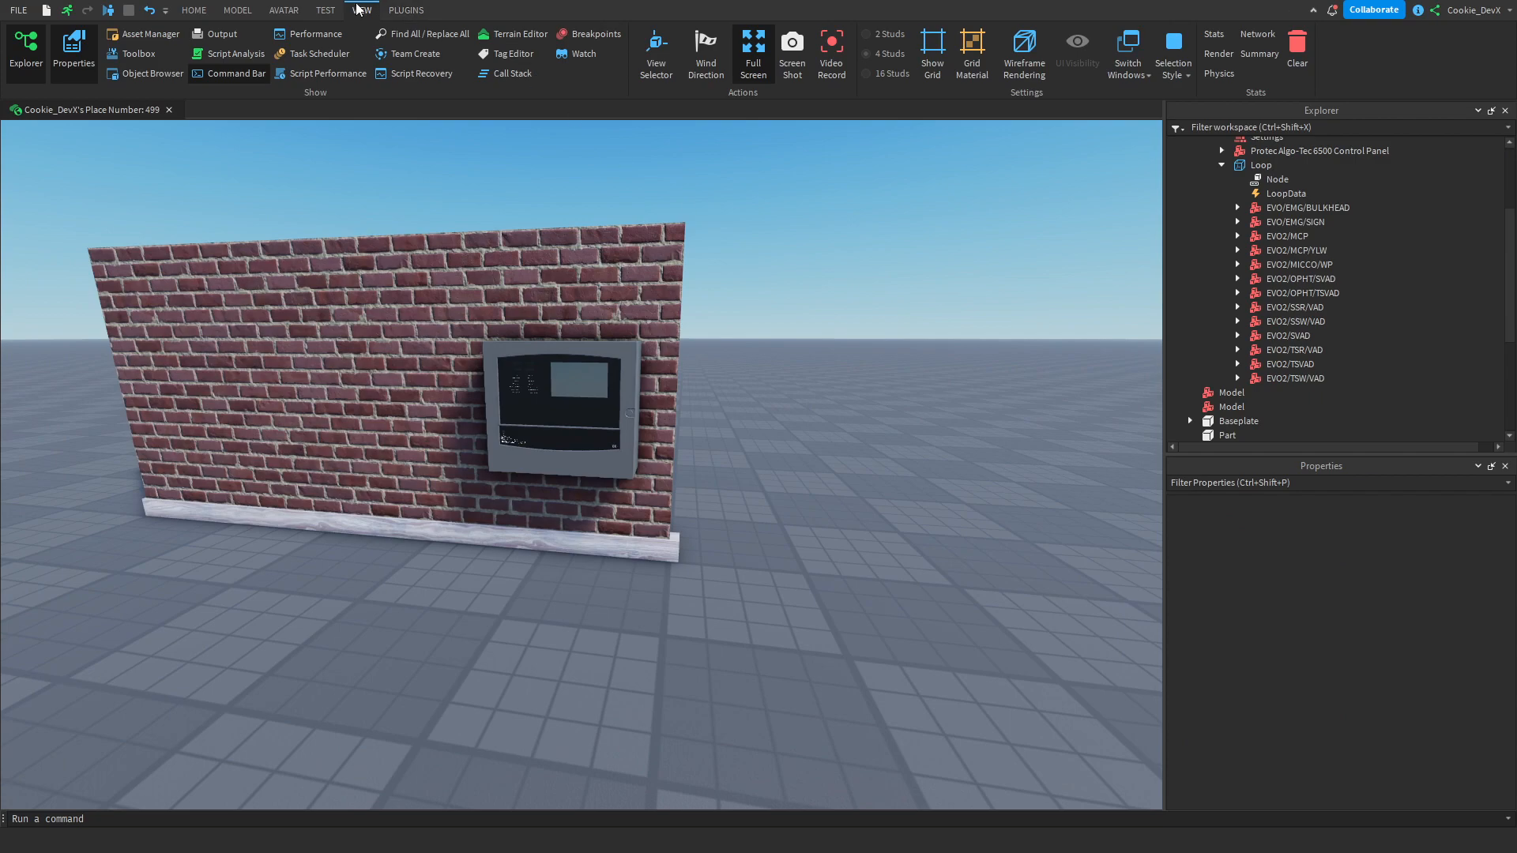
- Generate a rig of your own avatar with Rig Builder from the Avatar tools
left_click(283, 9)
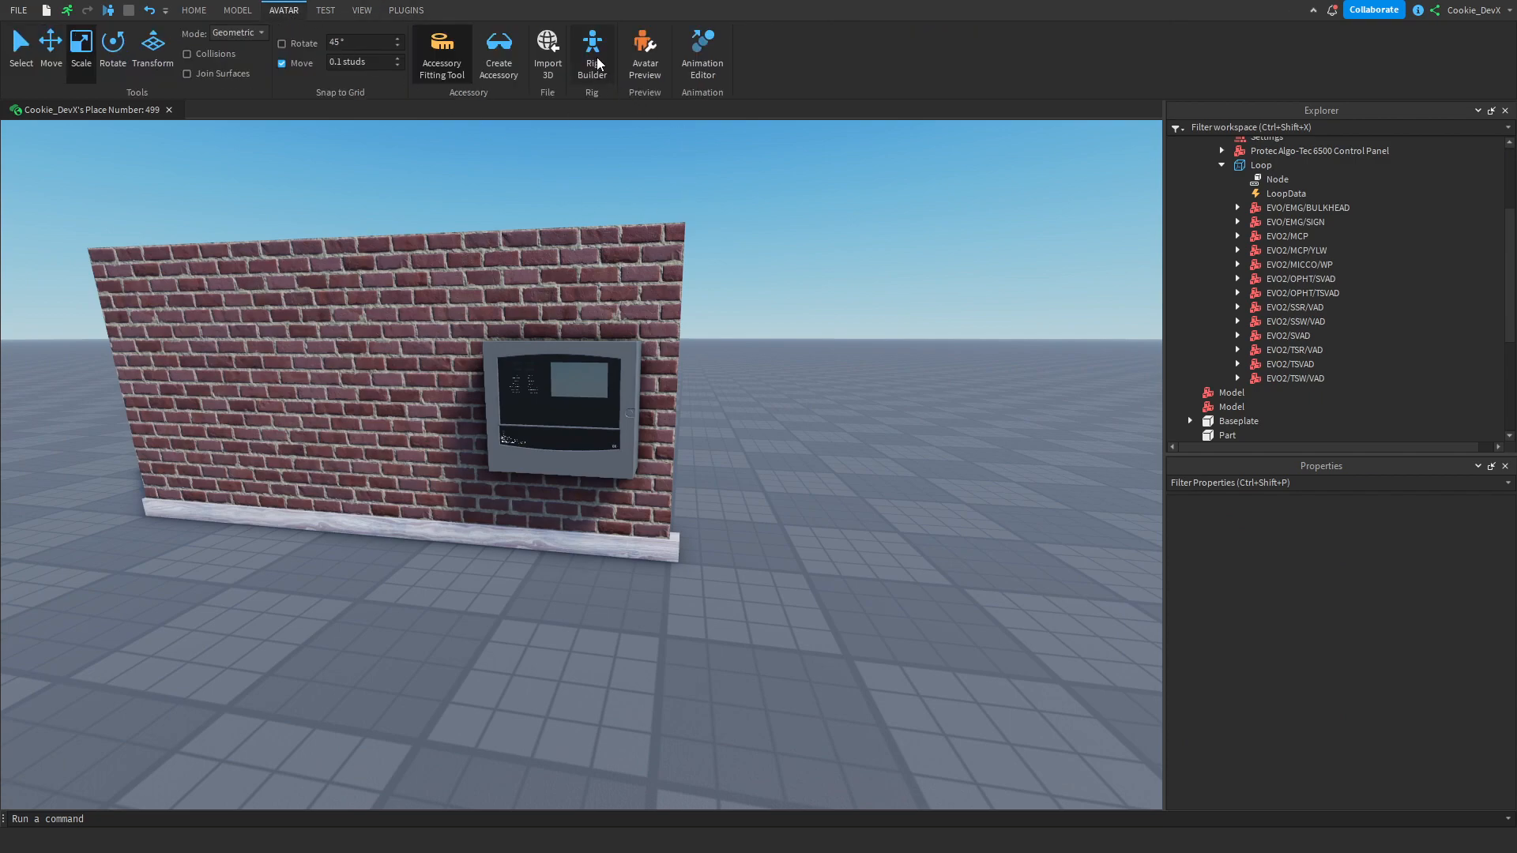
left_click(591, 51)
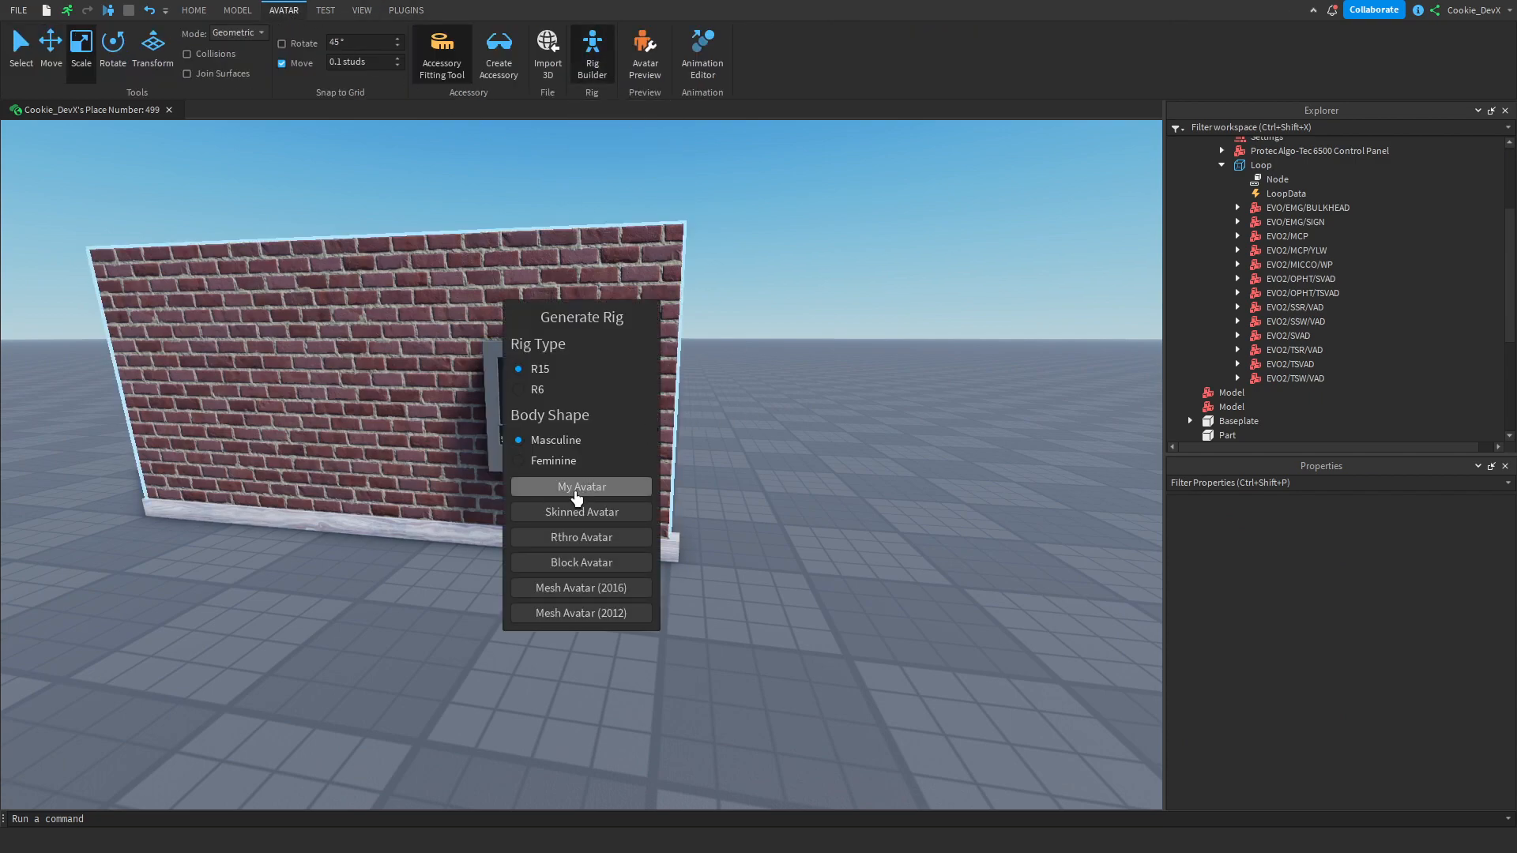
left_click(581, 486)
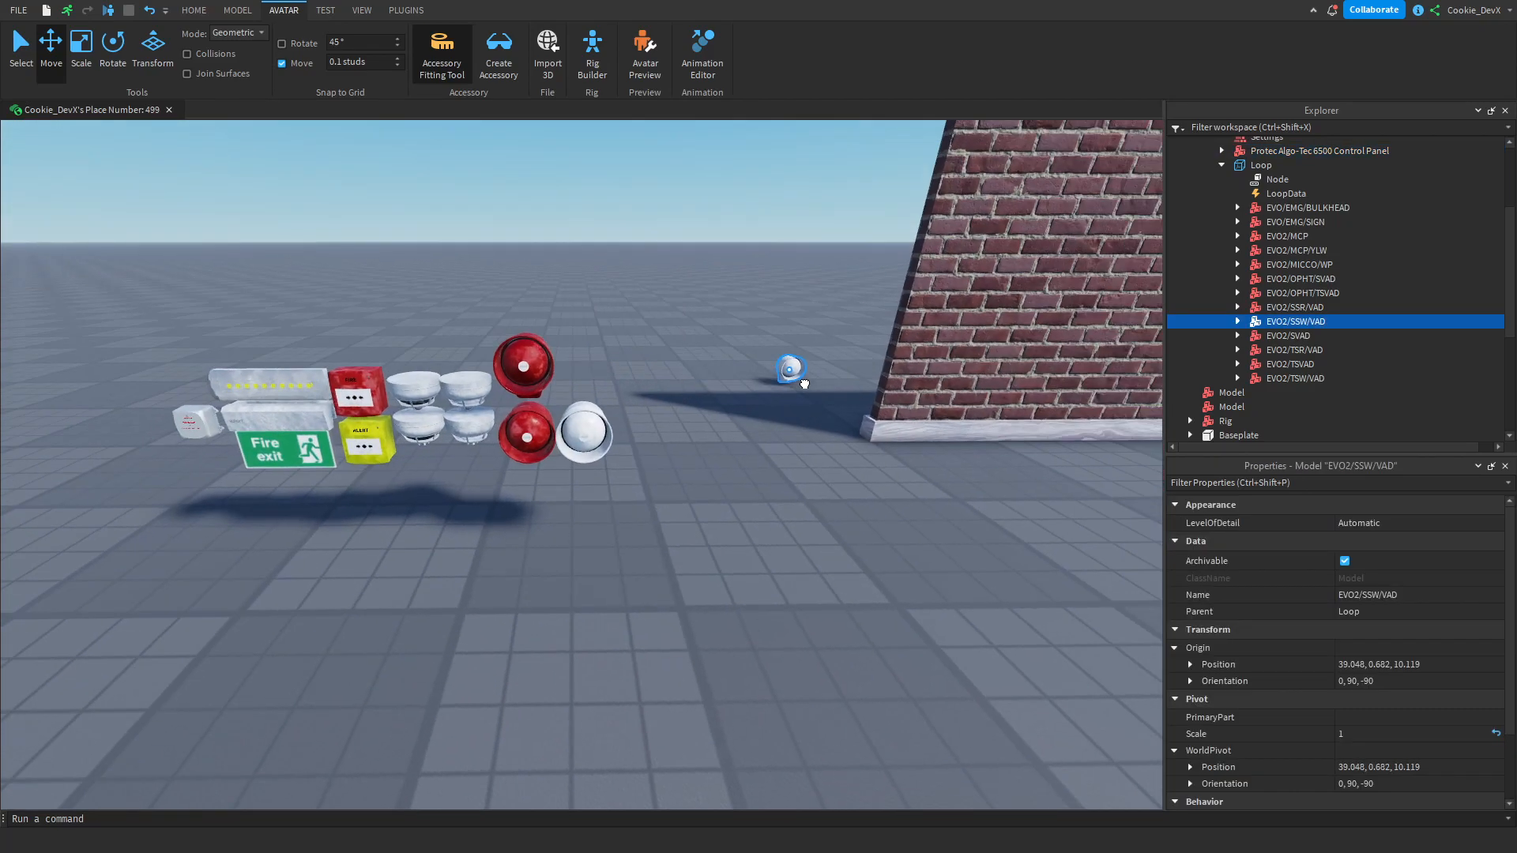
- Place the wall sounder, detector, yellow call point and fire exit sign from the Loop folder onto the brick wall
left_click(1294, 307)
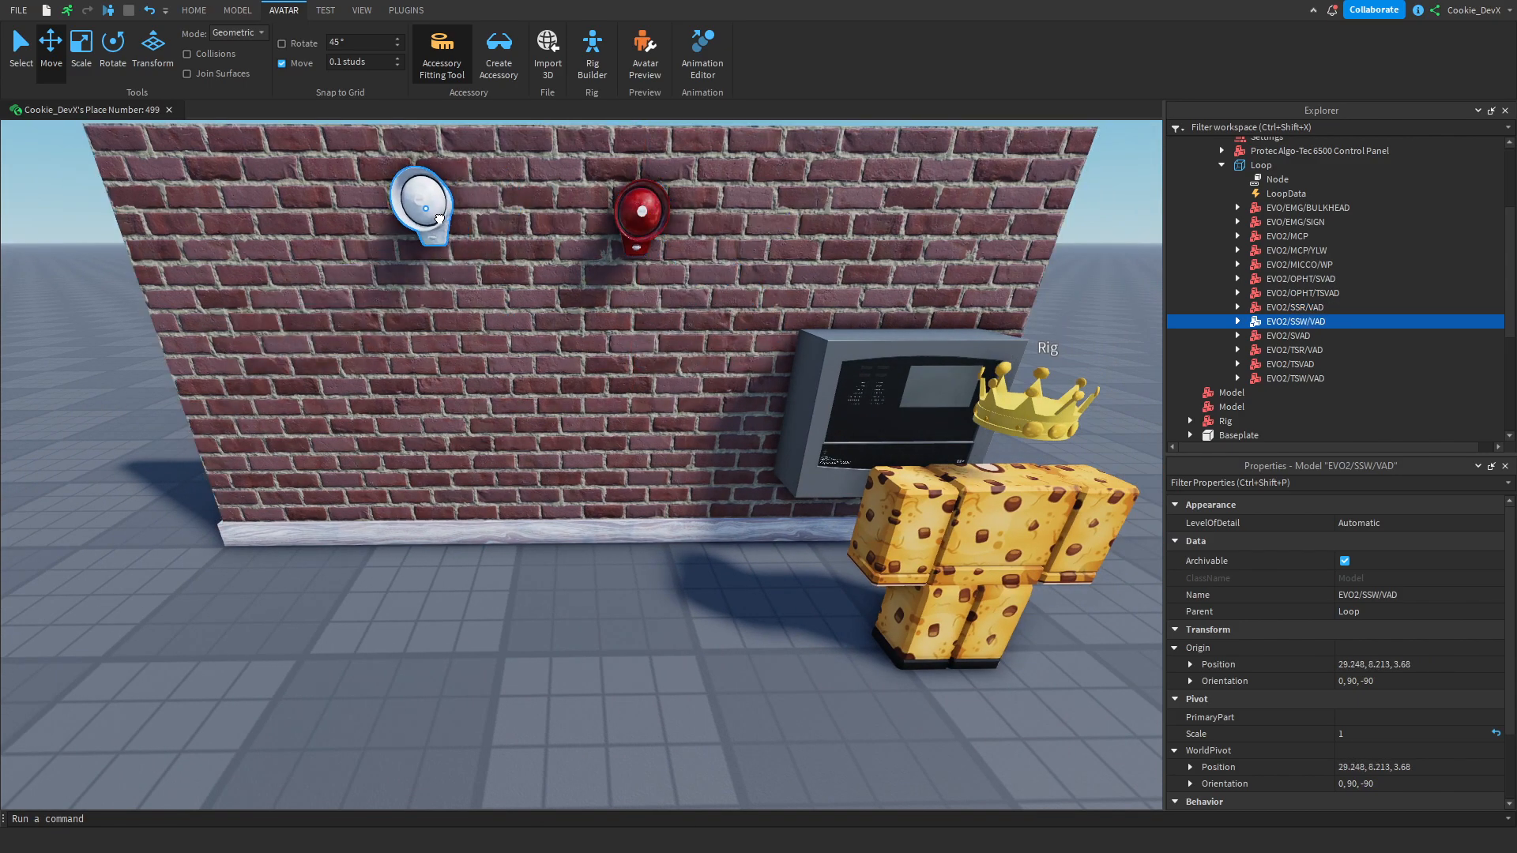
left_click(1294, 378)
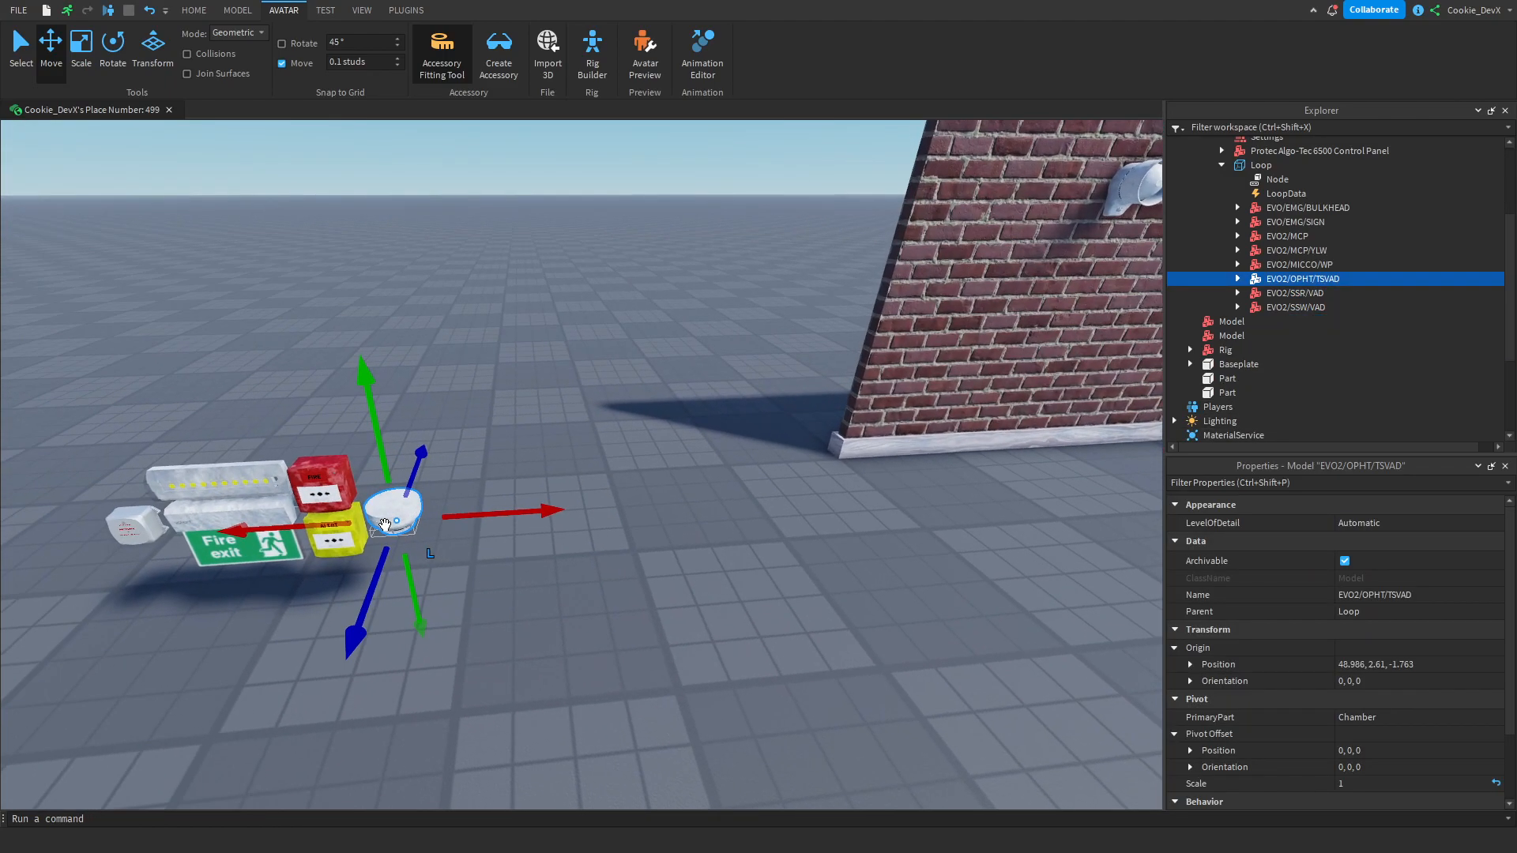
left_click(1299, 264)
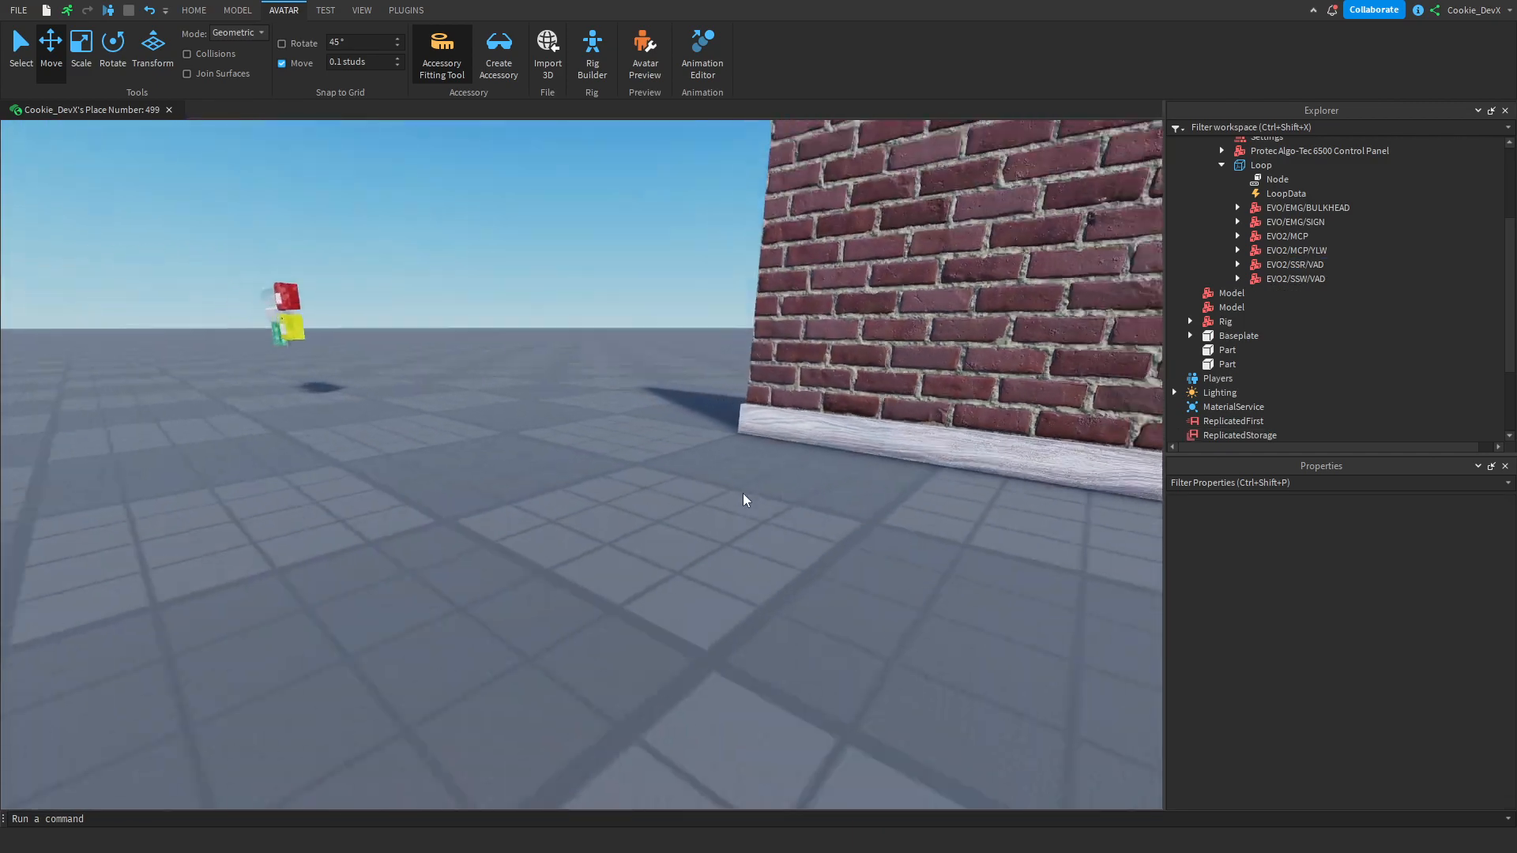
left_click(1288, 236)
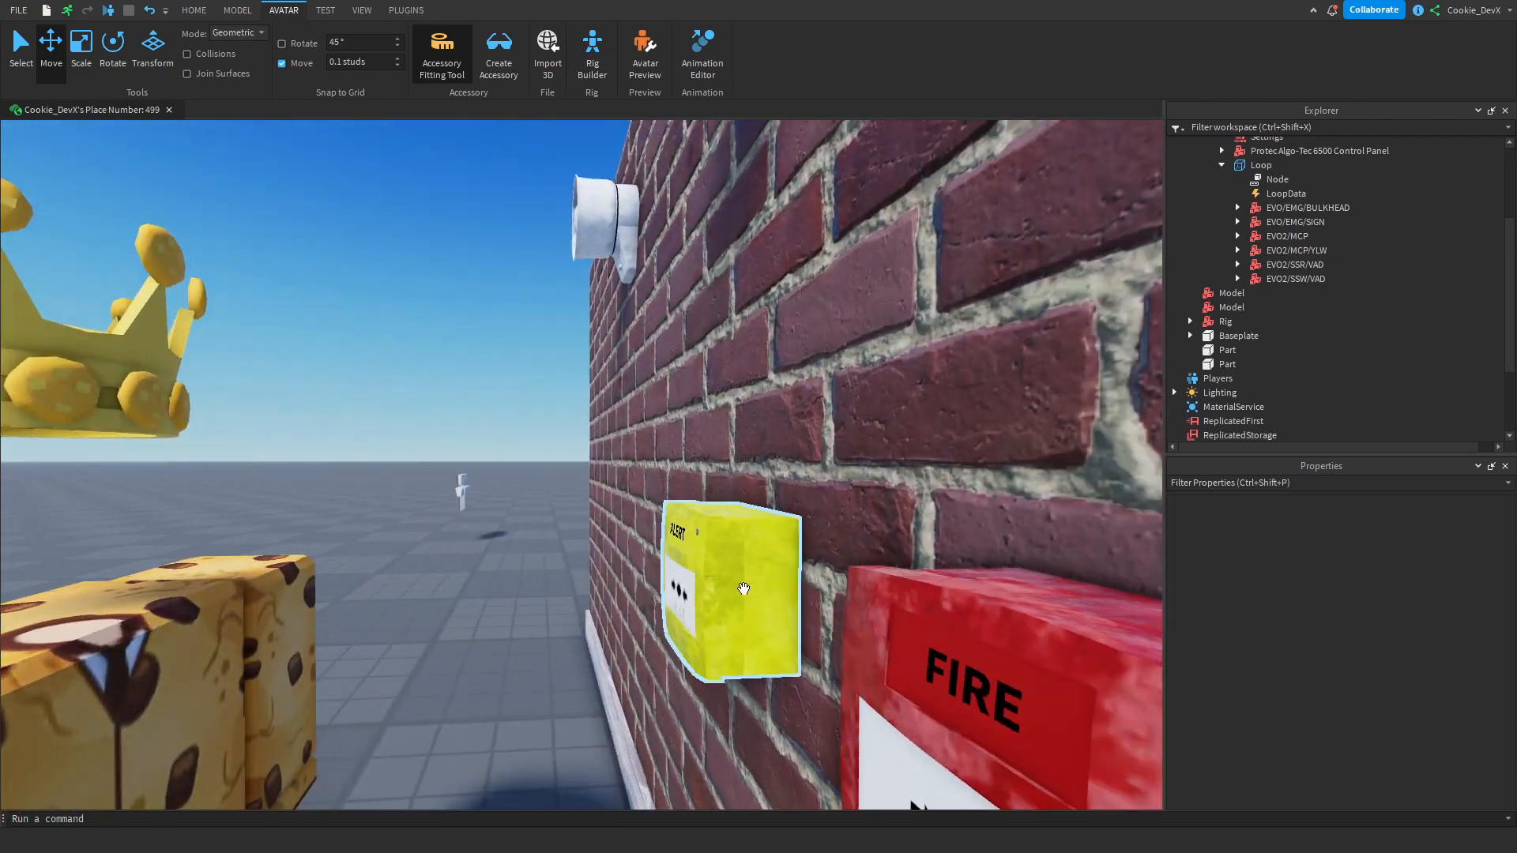
left_click(1308, 207)
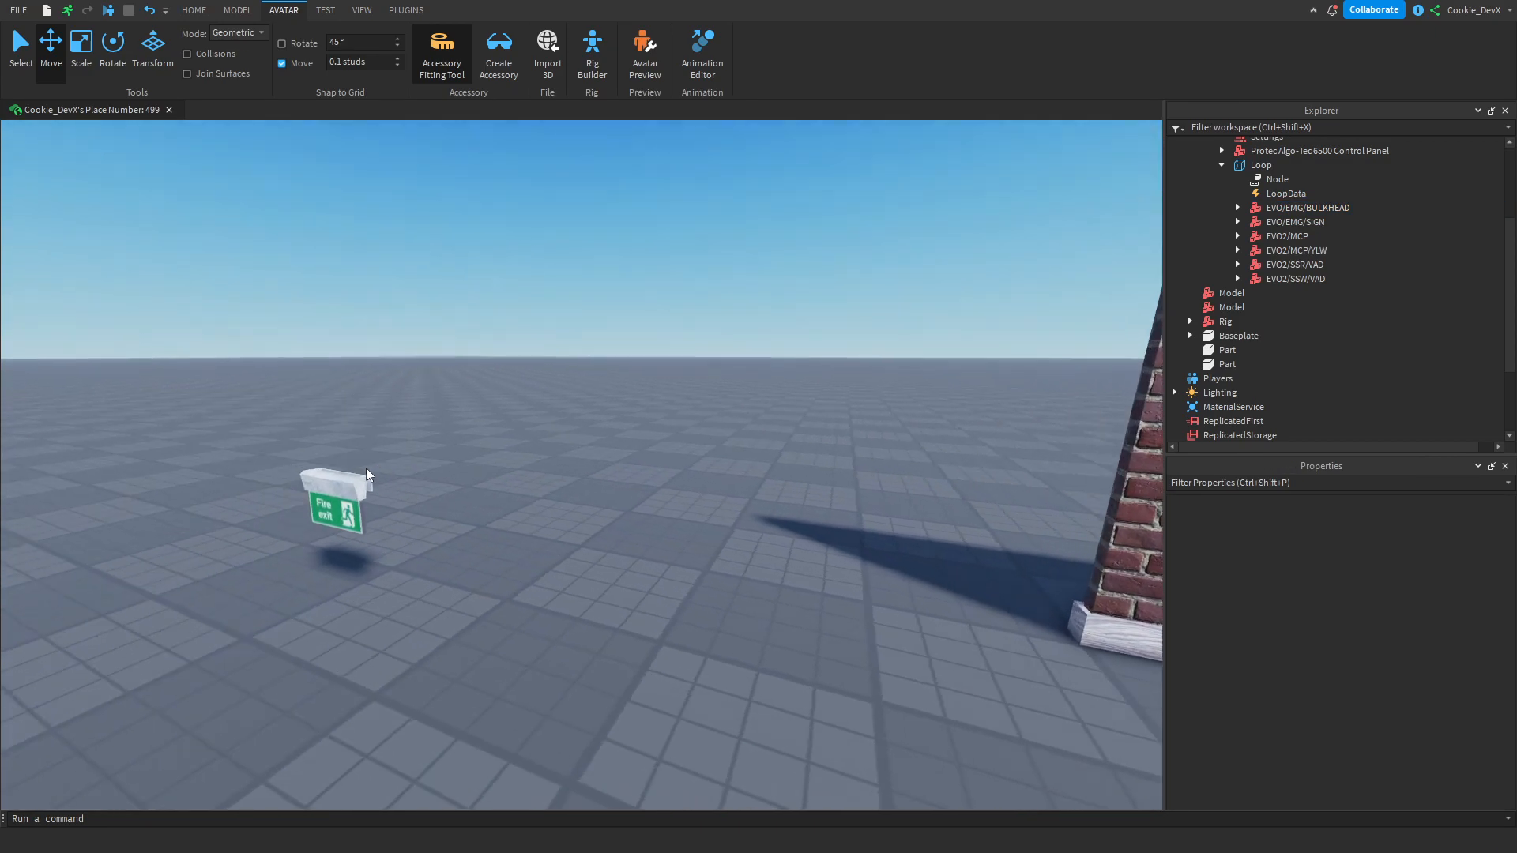
left_click(1294, 221)
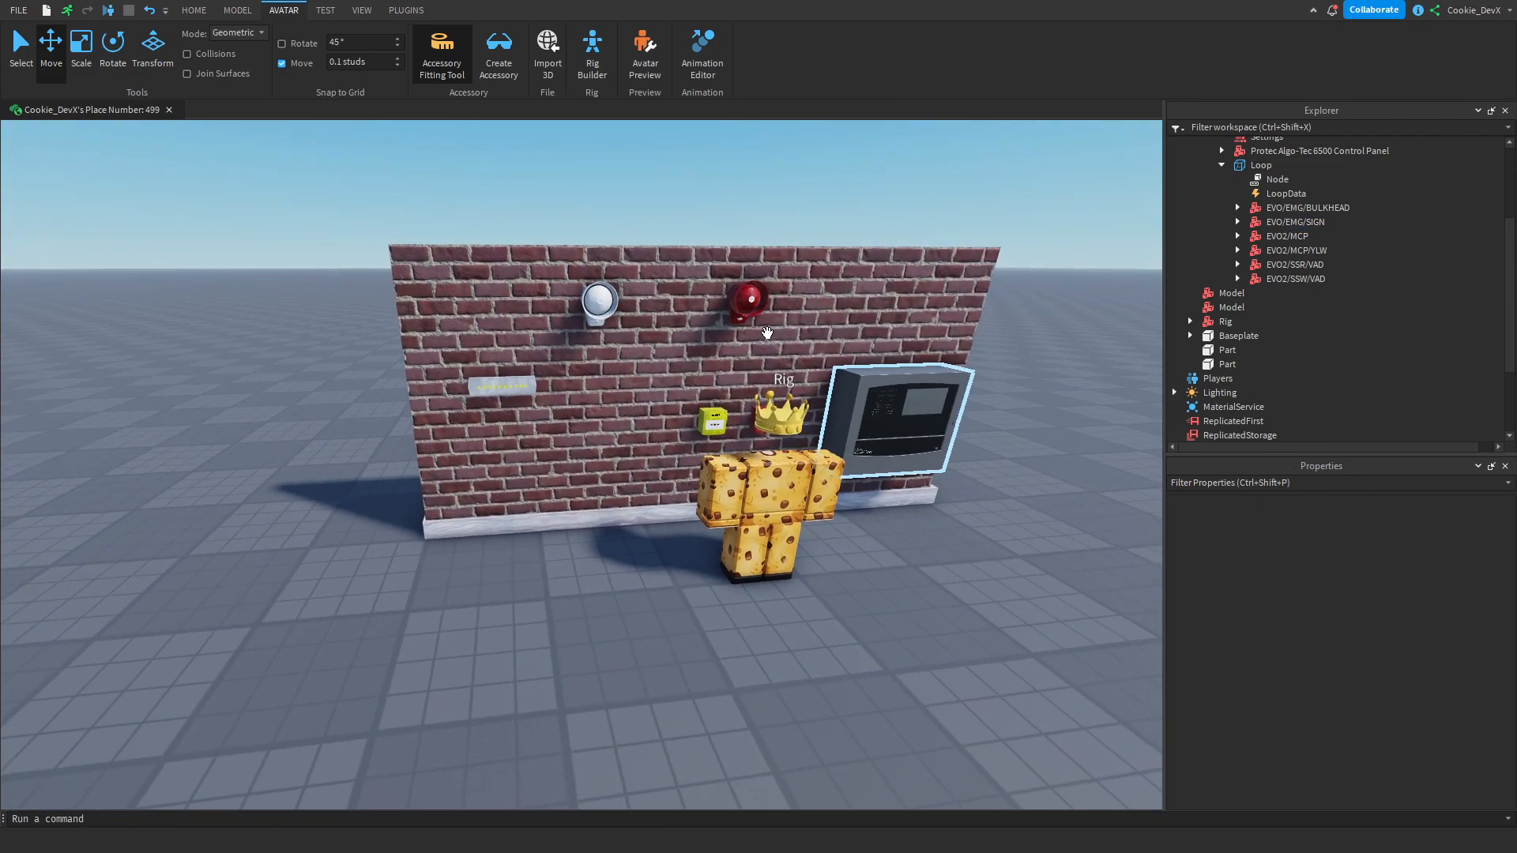
- Edit ACCESS_CODE to 9876 in the panel's Settings script and launch a play test
left_click(1318, 191)
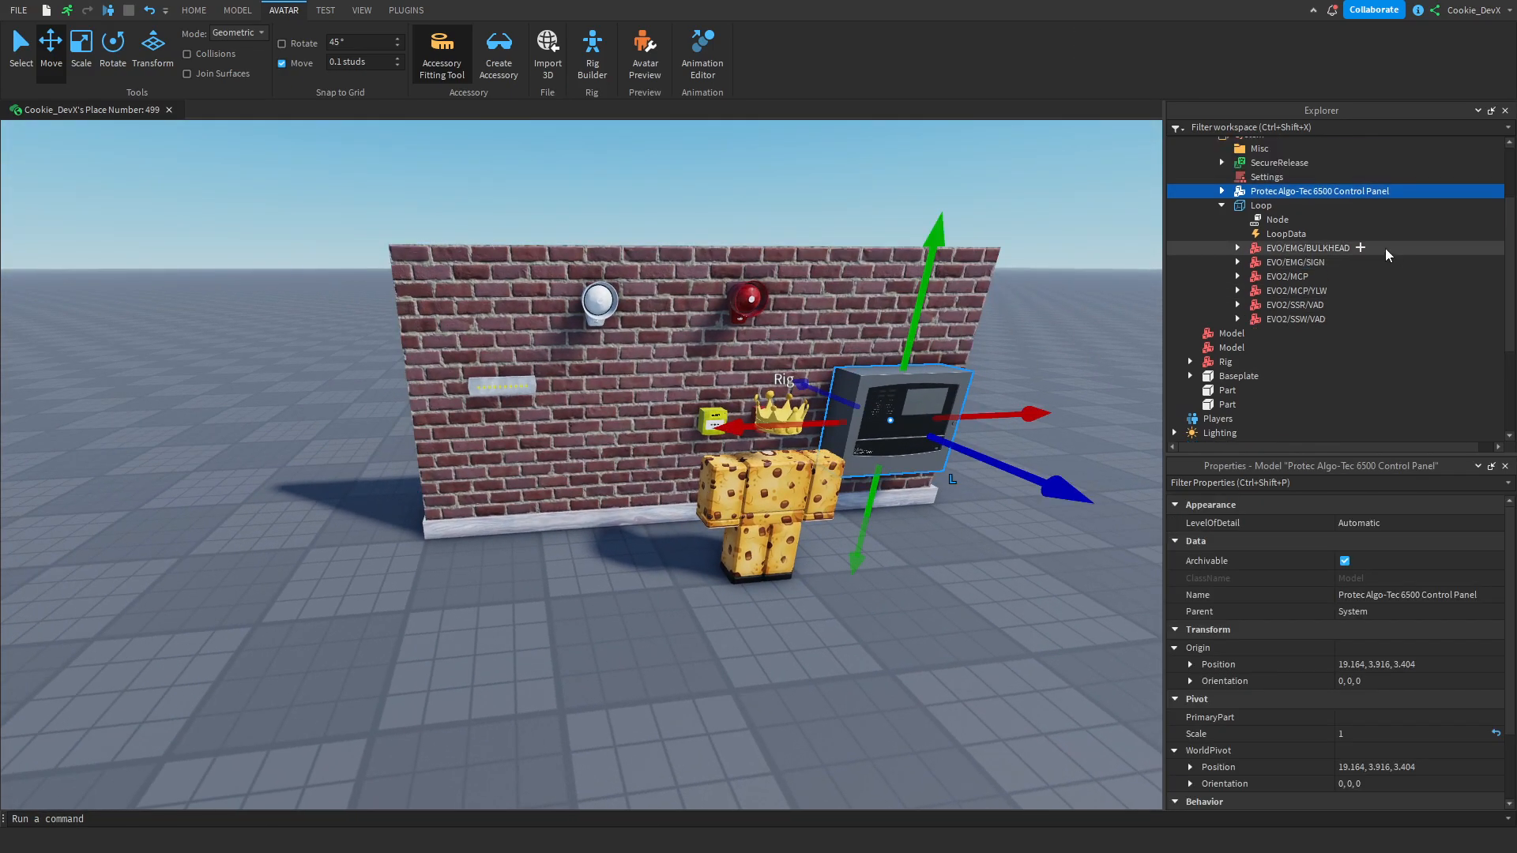
left_click(1253, 187)
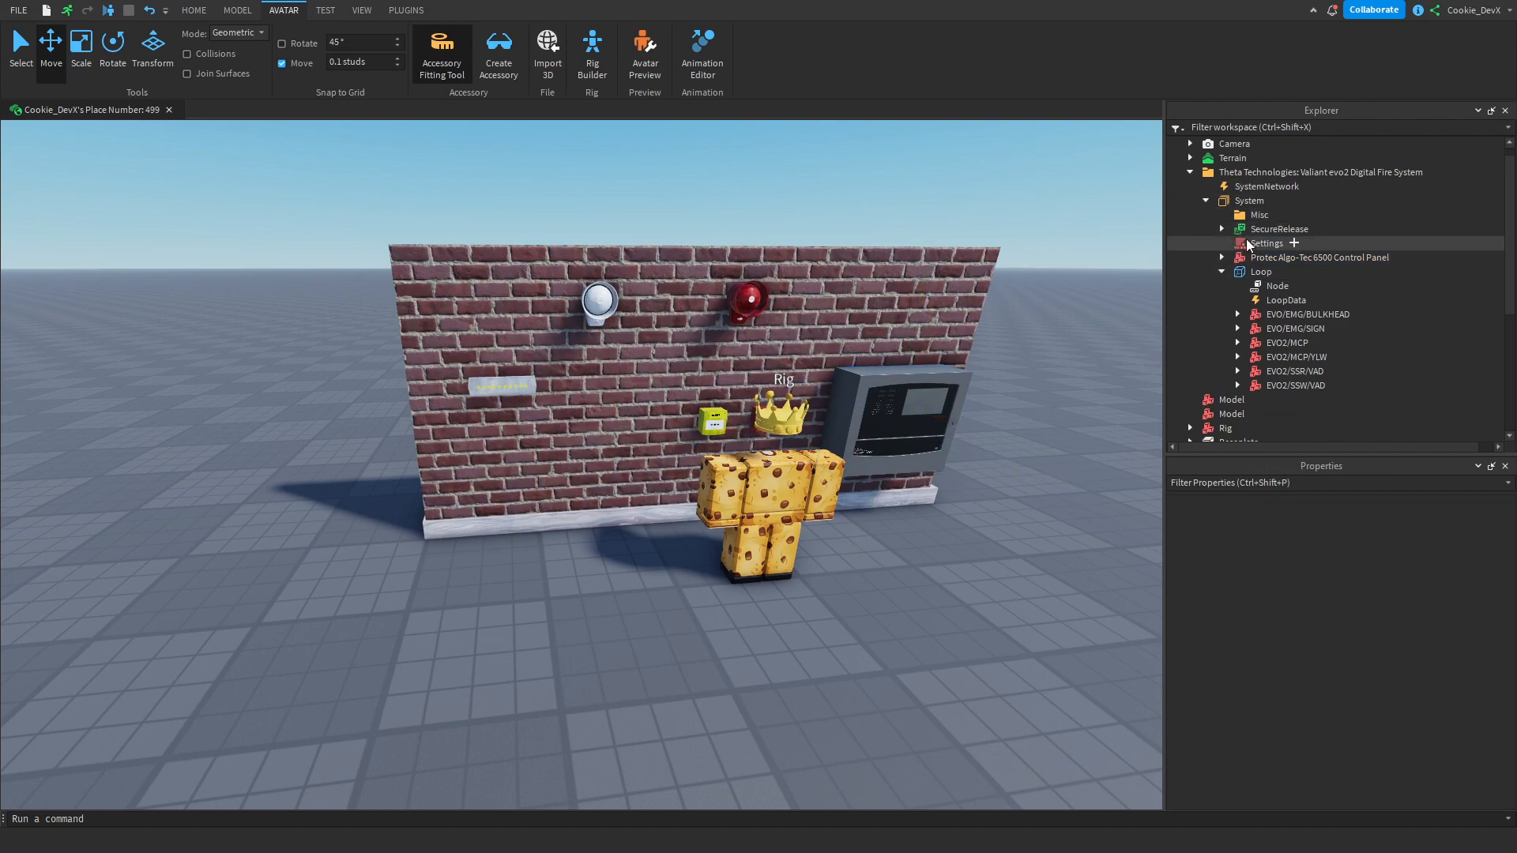
double_click(1265, 243)
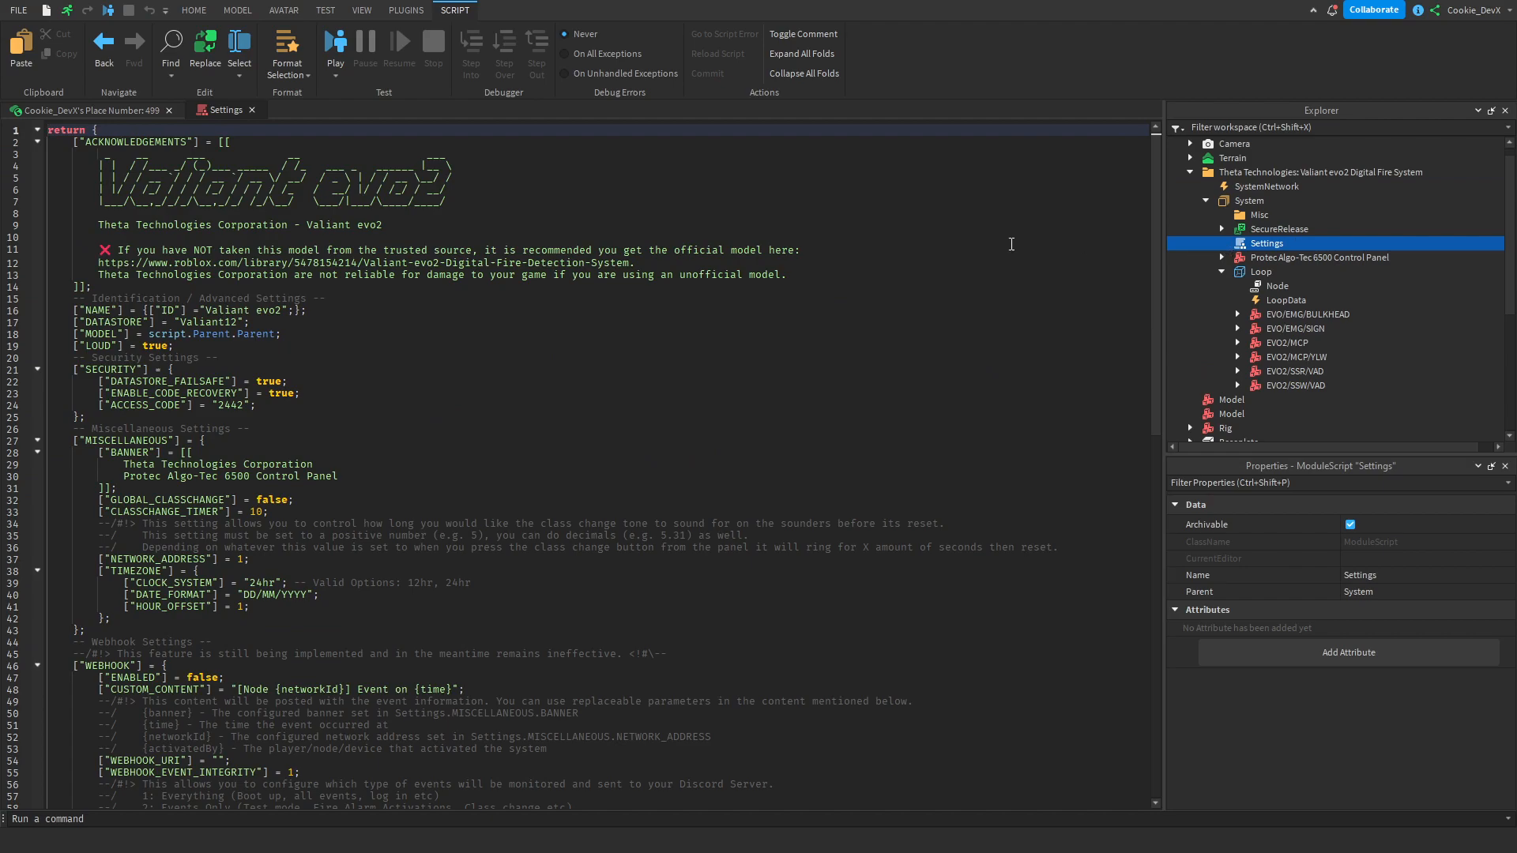
double_click(223, 309)
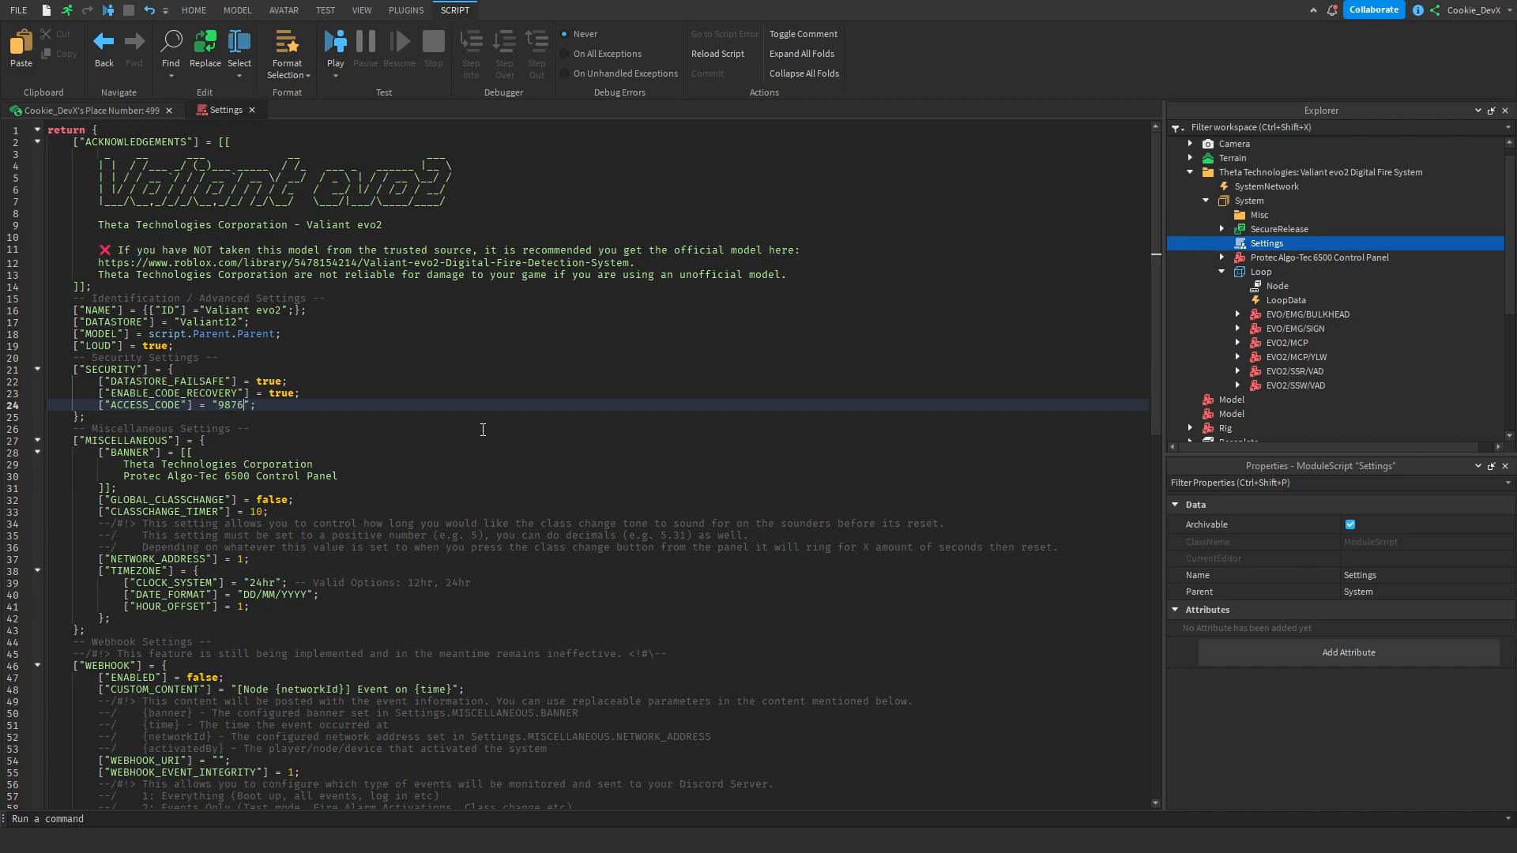
scroll("down", 3)
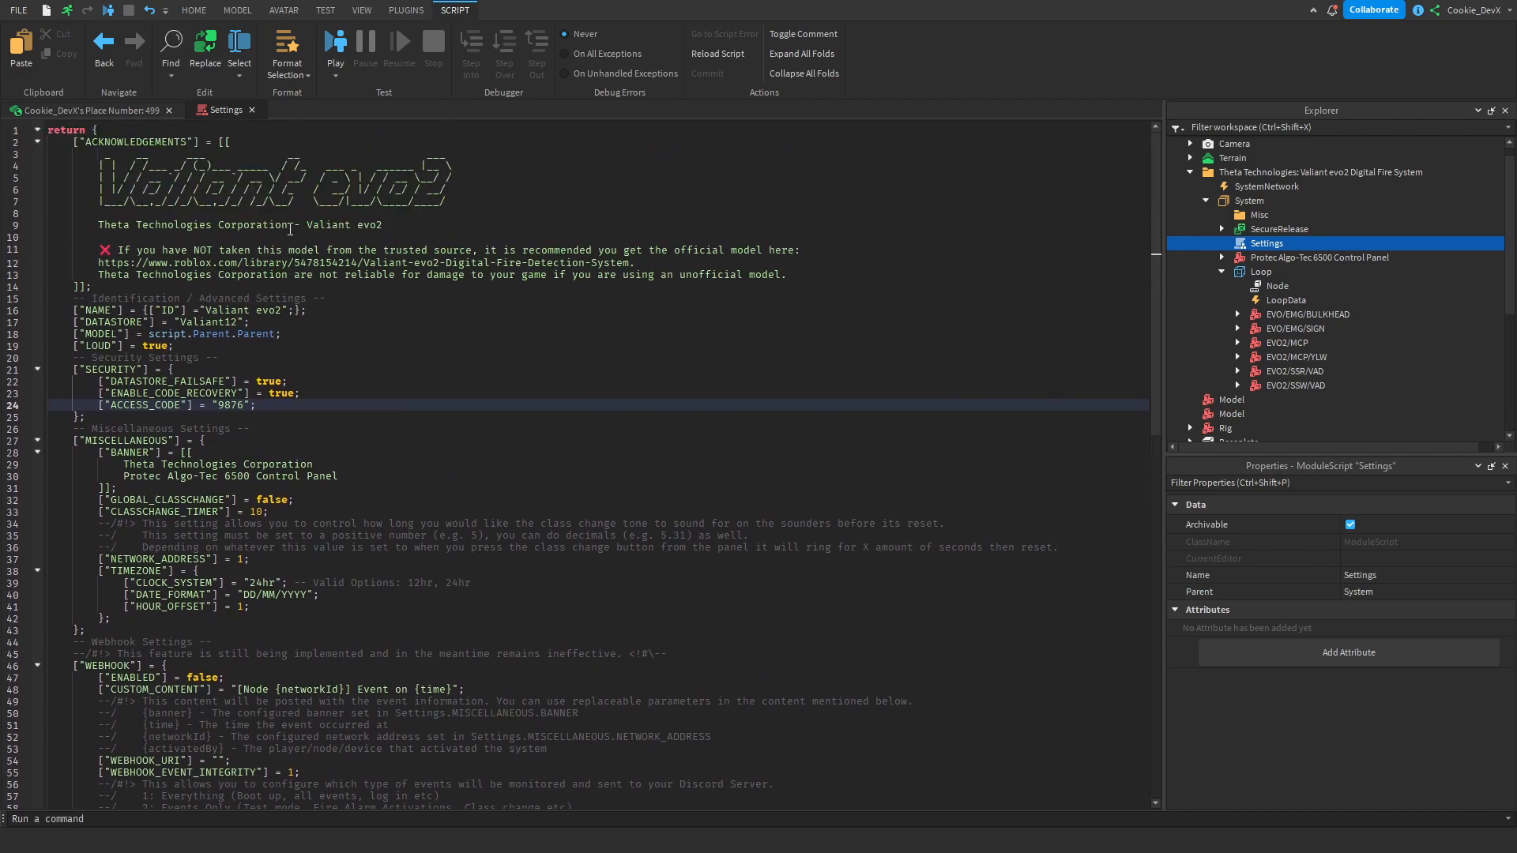
left_click(283, 9)
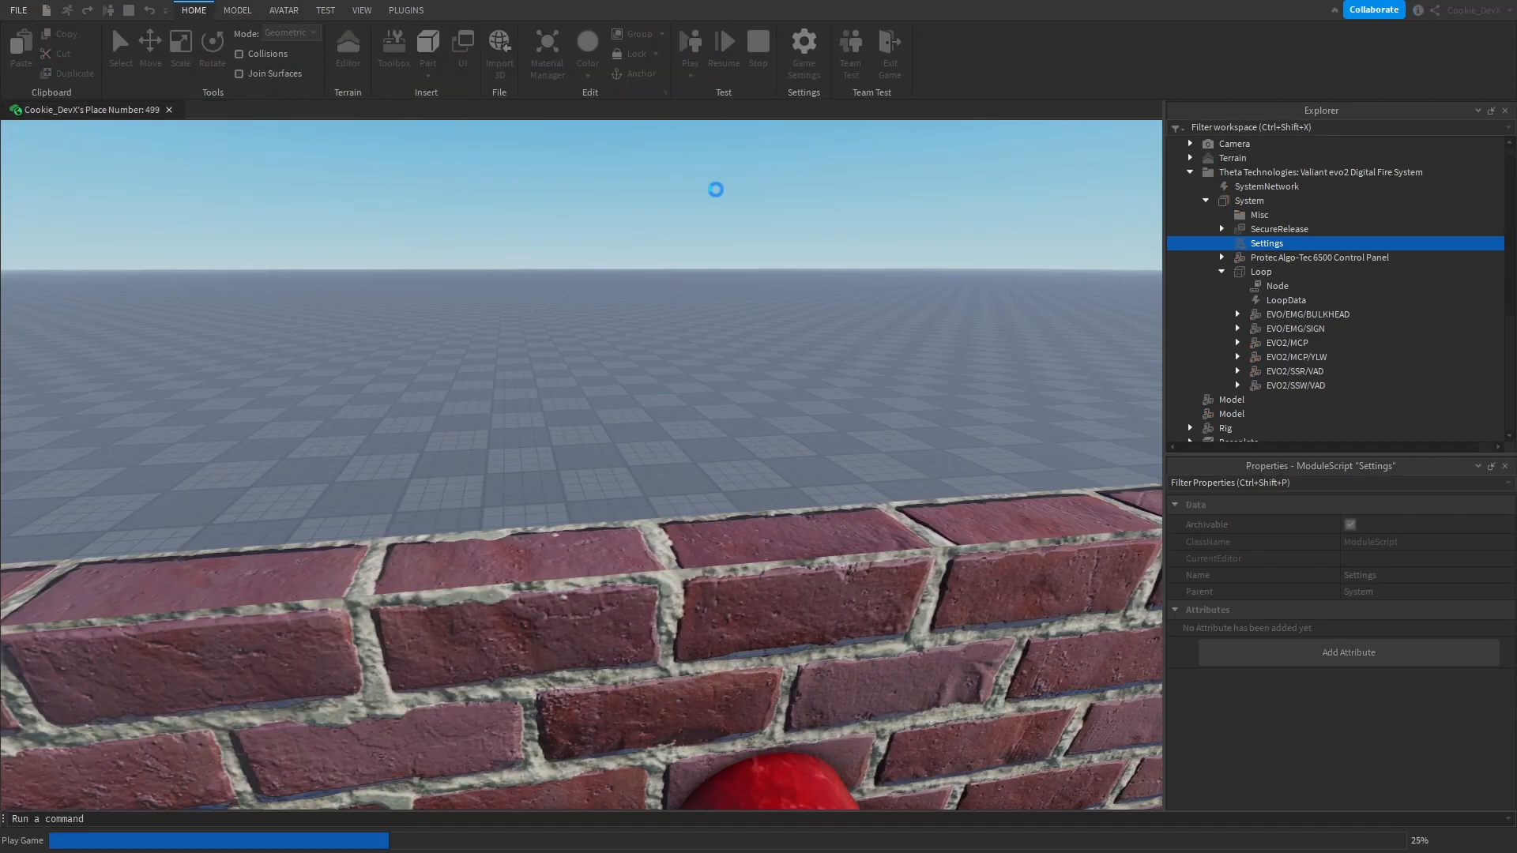
- Enter access code 9876 on the panel keypad in play mode to reach its menu
left_click(689, 44)
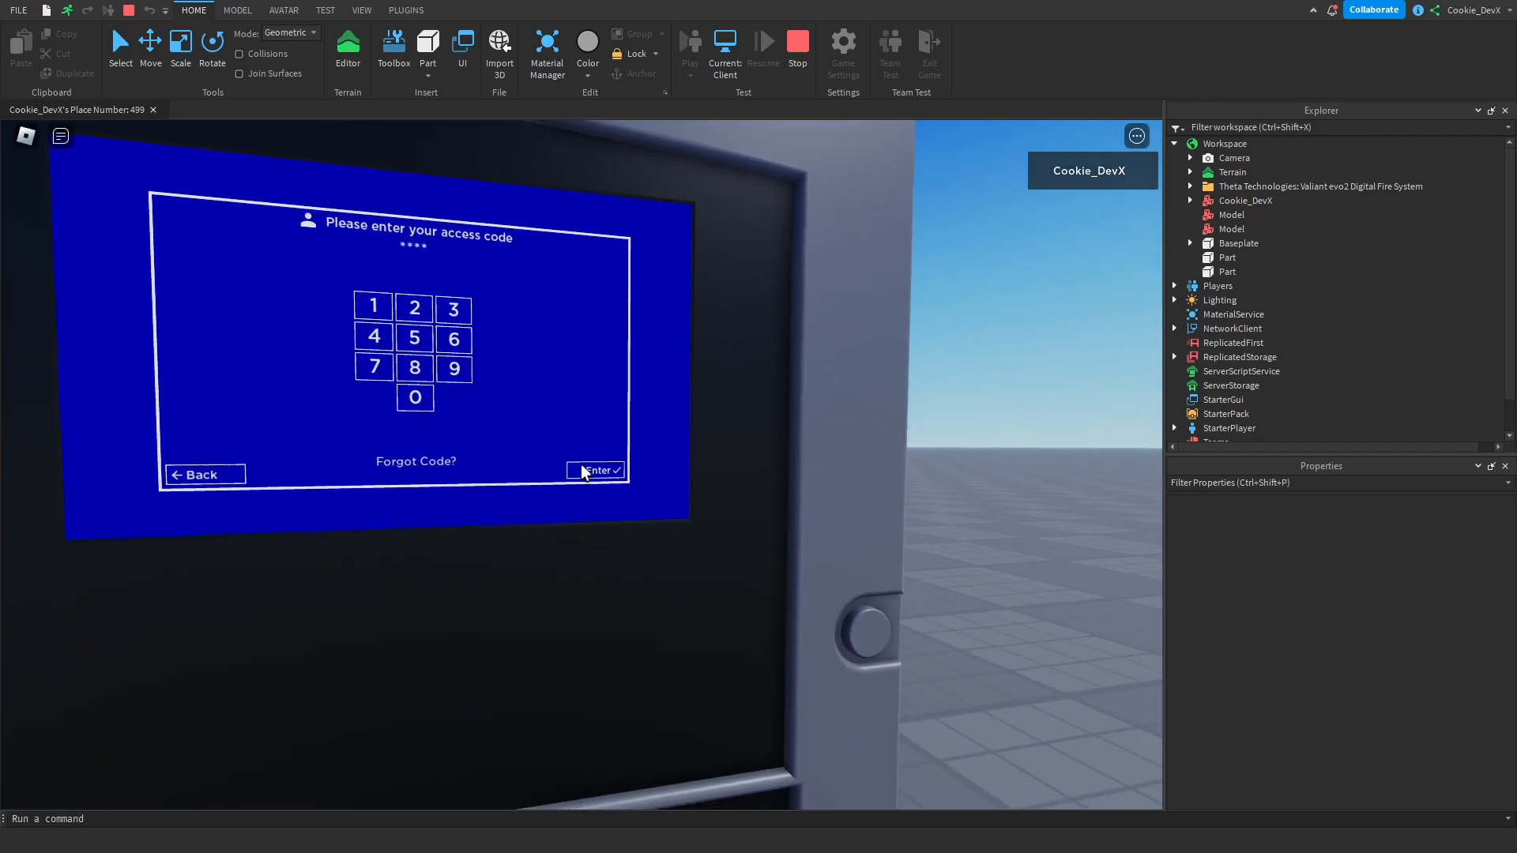
left_click(596, 469)
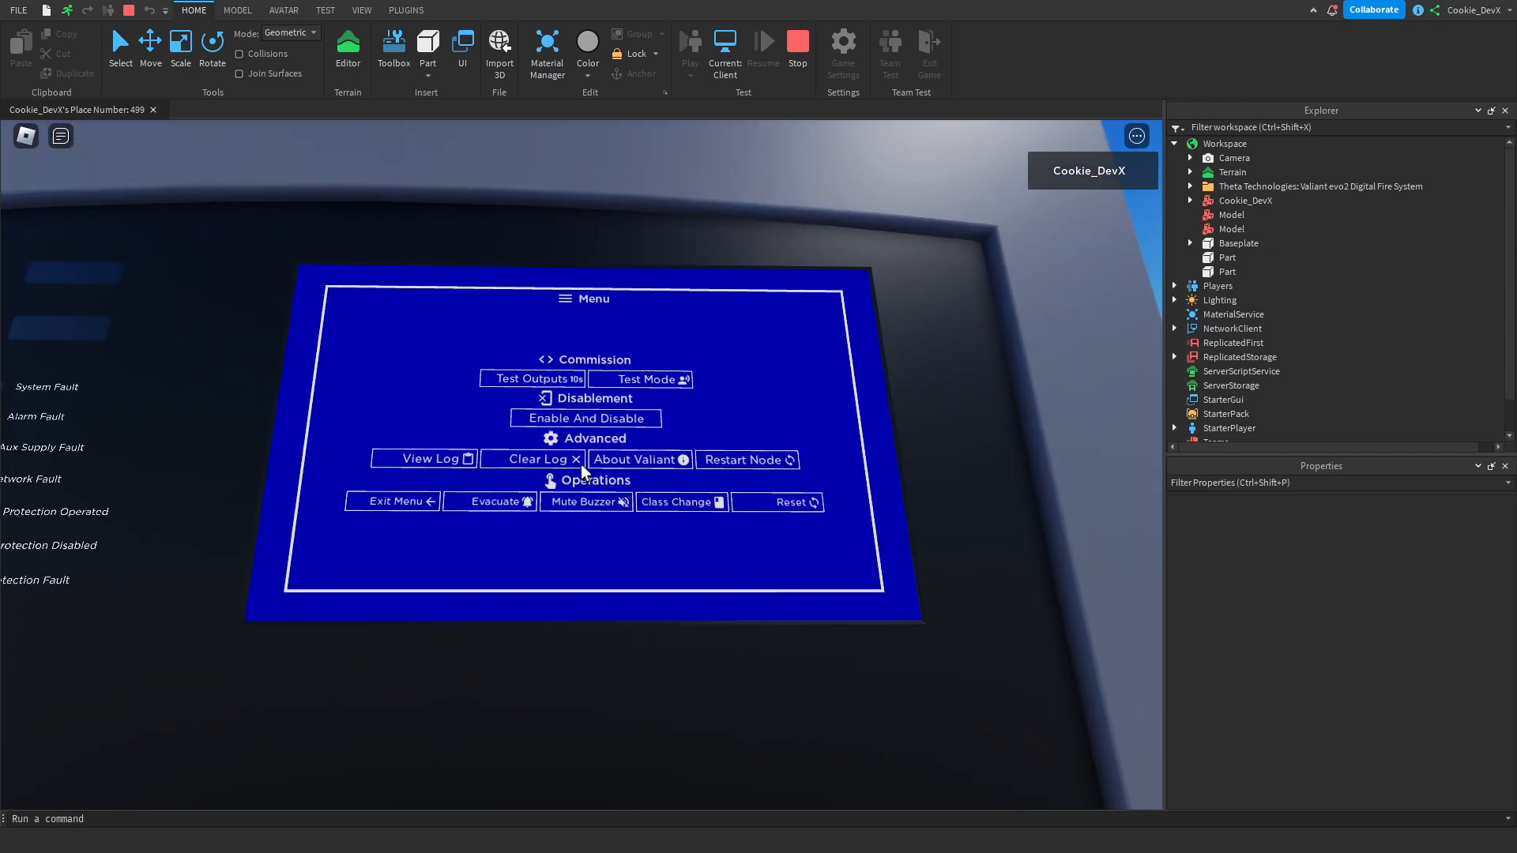
left_click(424, 458)
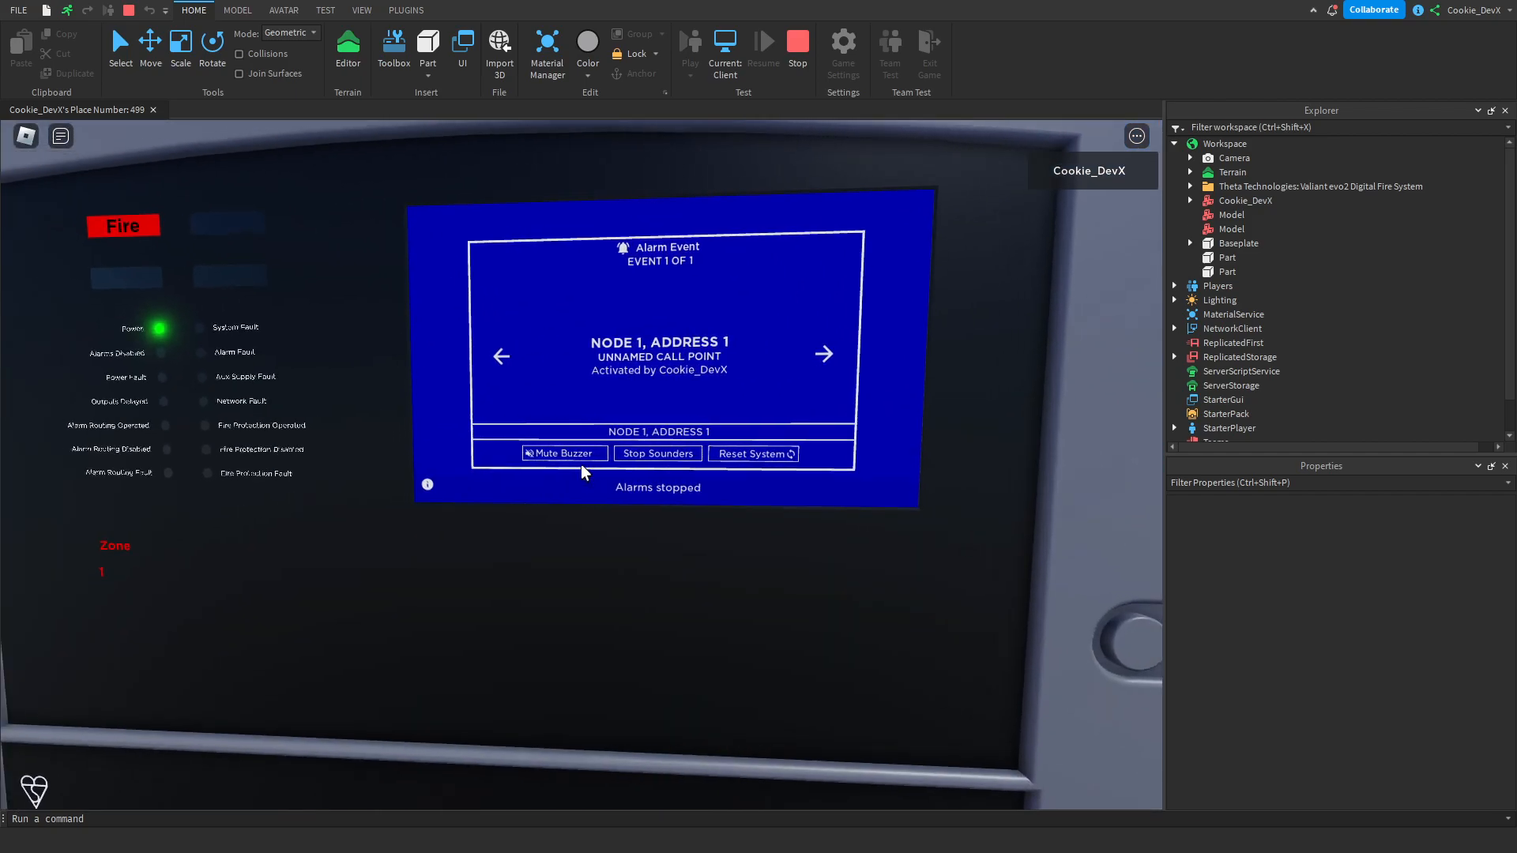
- Mute the call point alarm buzzer, reset the system and return to the panel menu
left_click(560, 453)
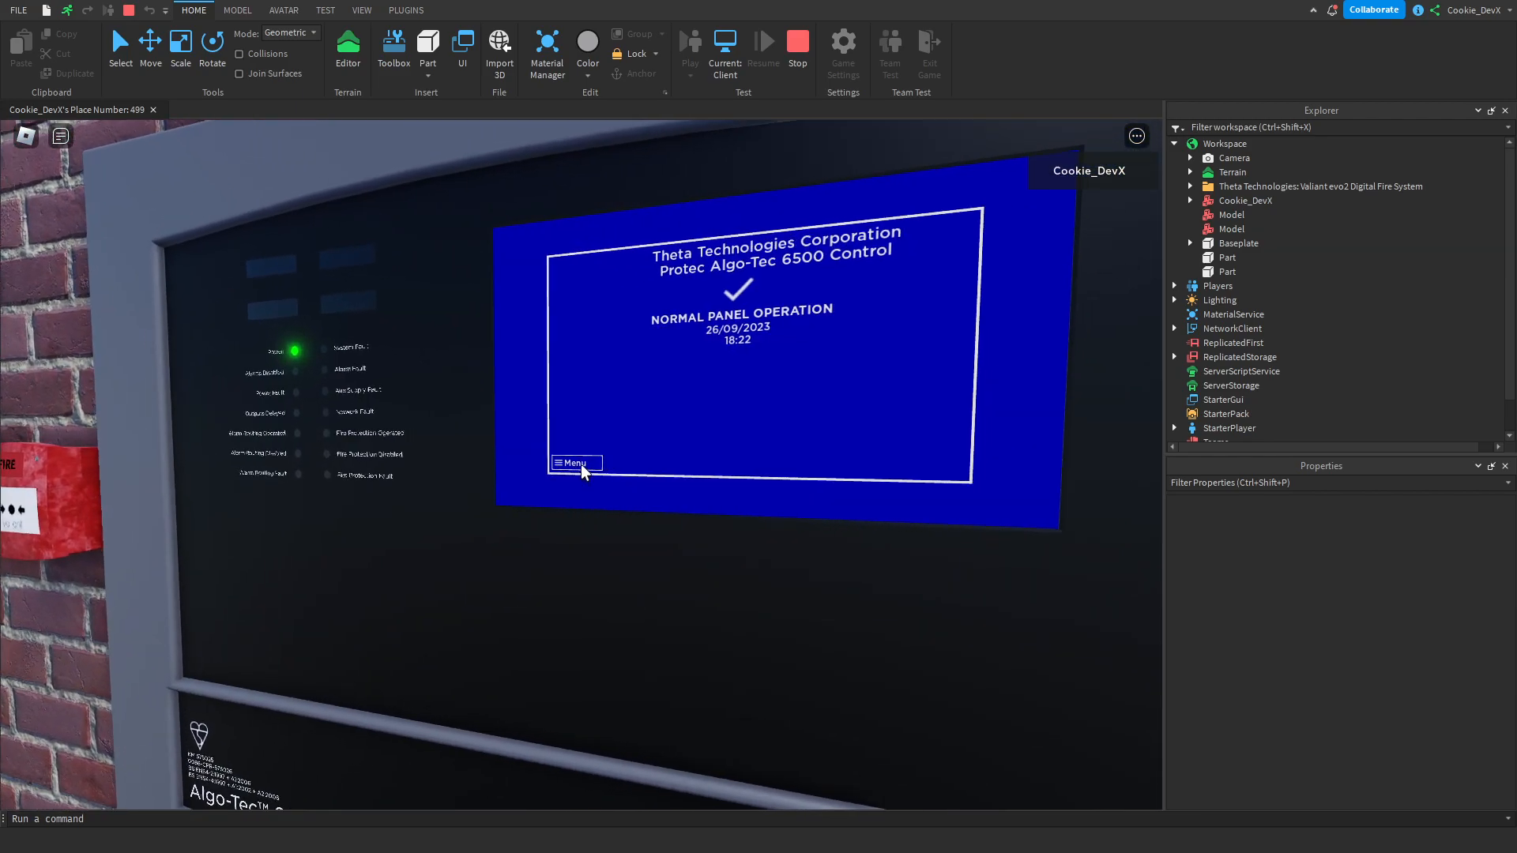
left_click(575, 463)
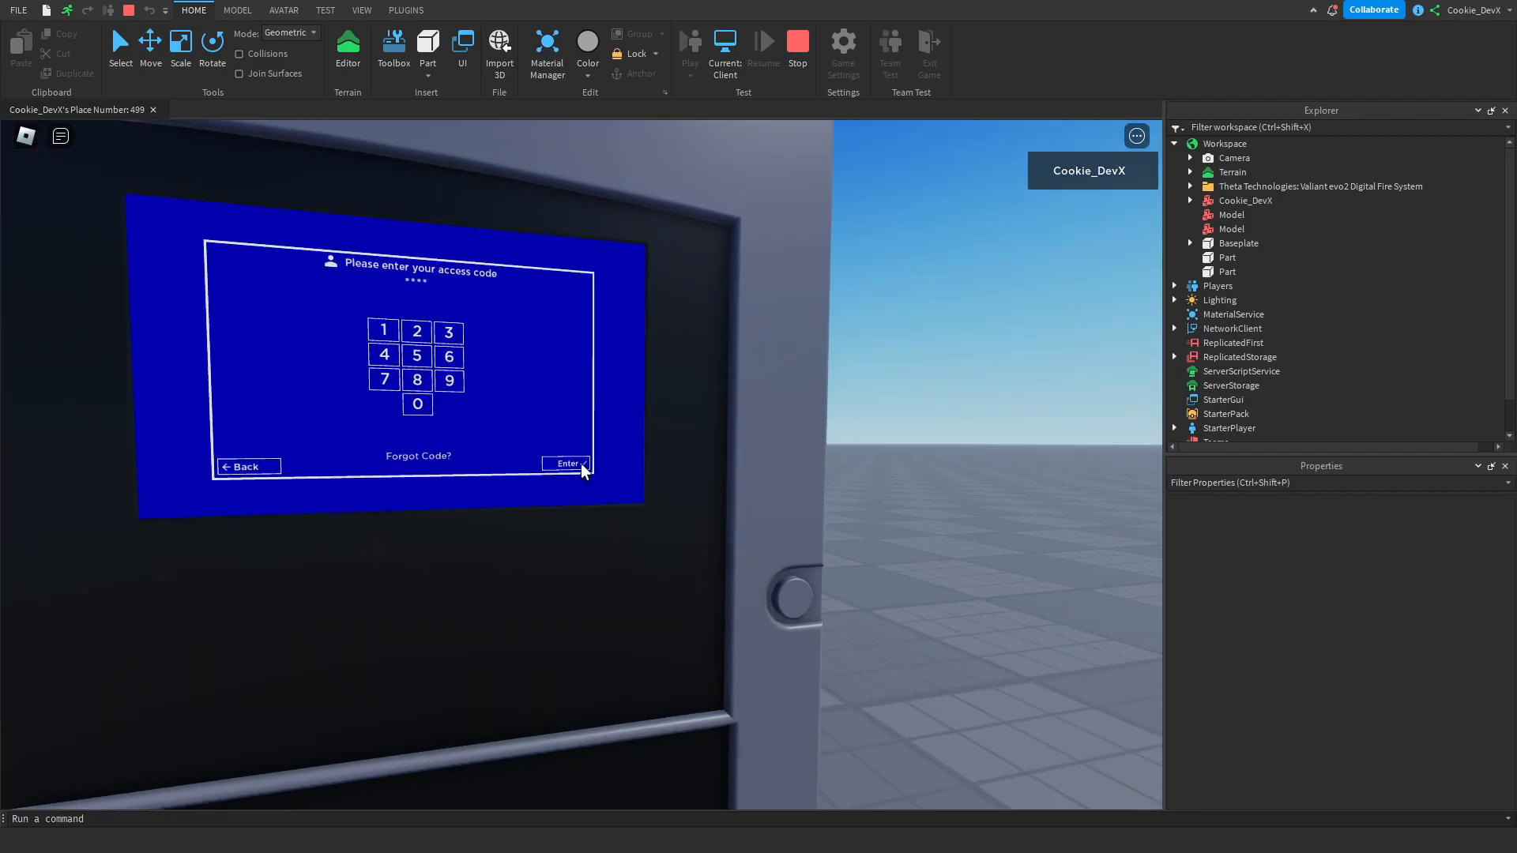
left_click(565, 463)
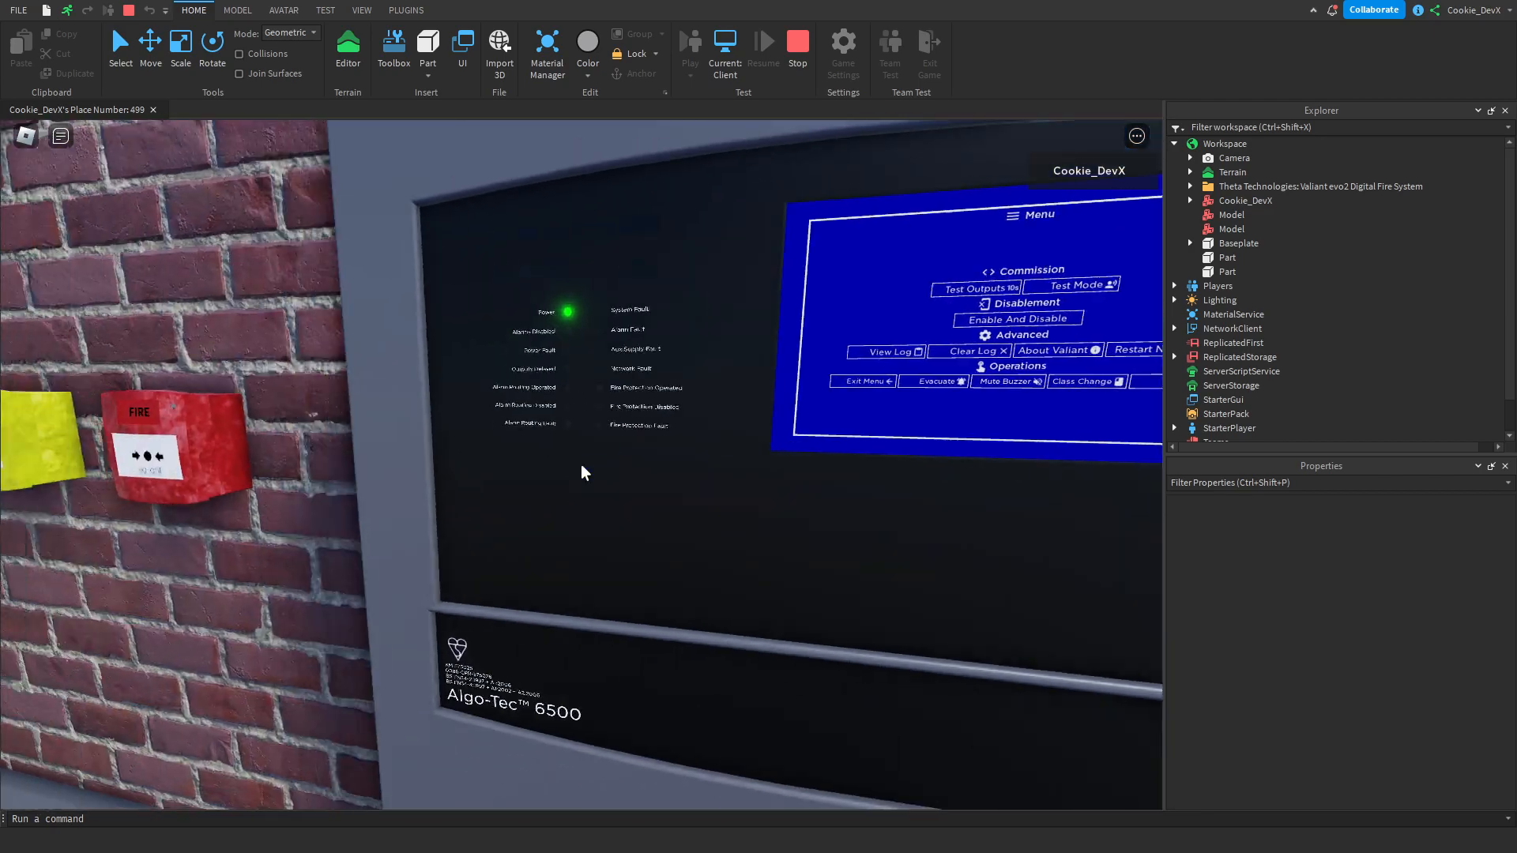